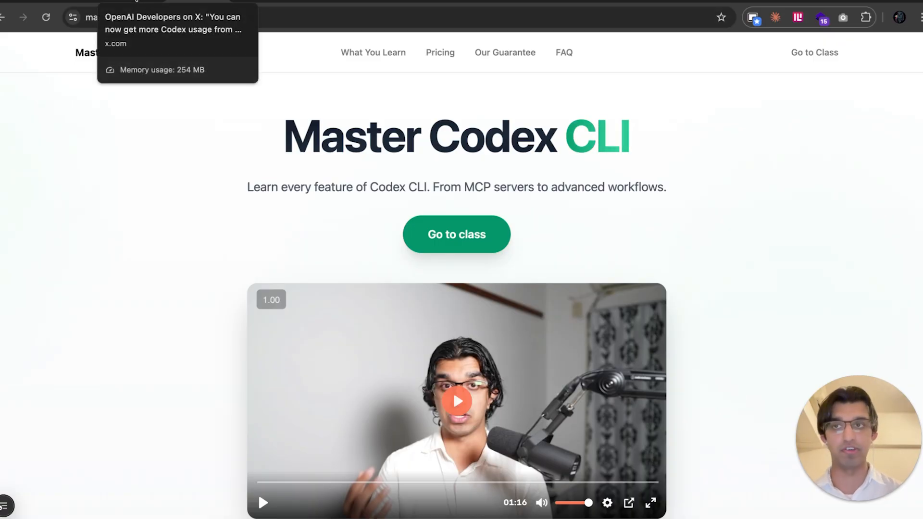
# Switch to the OpenAI Developers Codex post on X and highlight the roughly 4x more usage claim
pyautogui.click(171, 16)
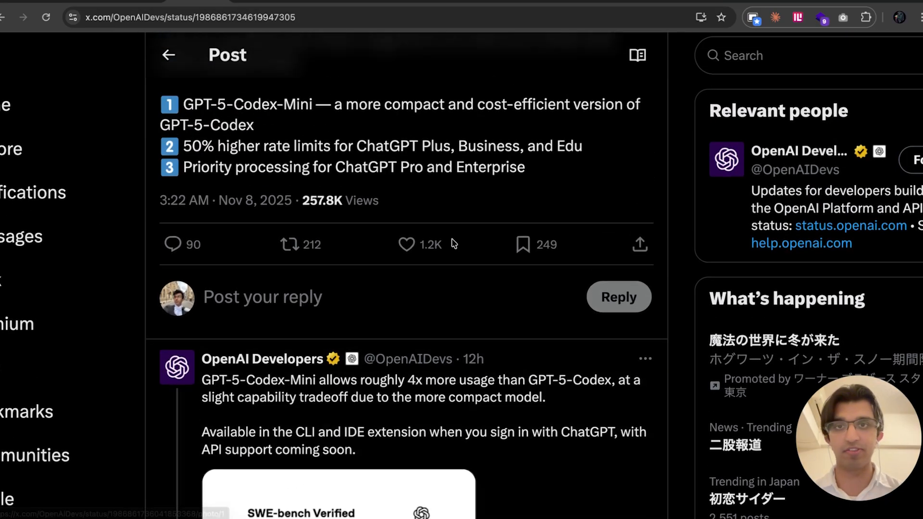
pyautogui.scroll(-3)
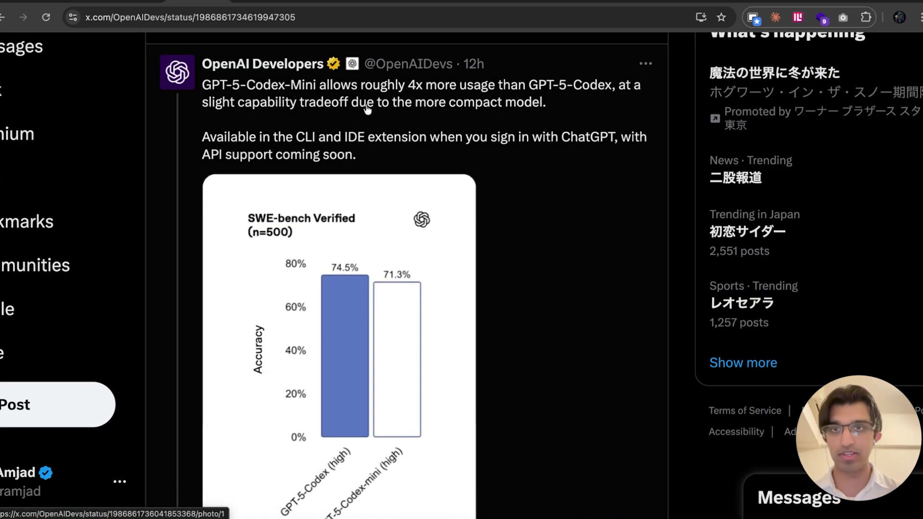
pyautogui.moveTo(199, 94)
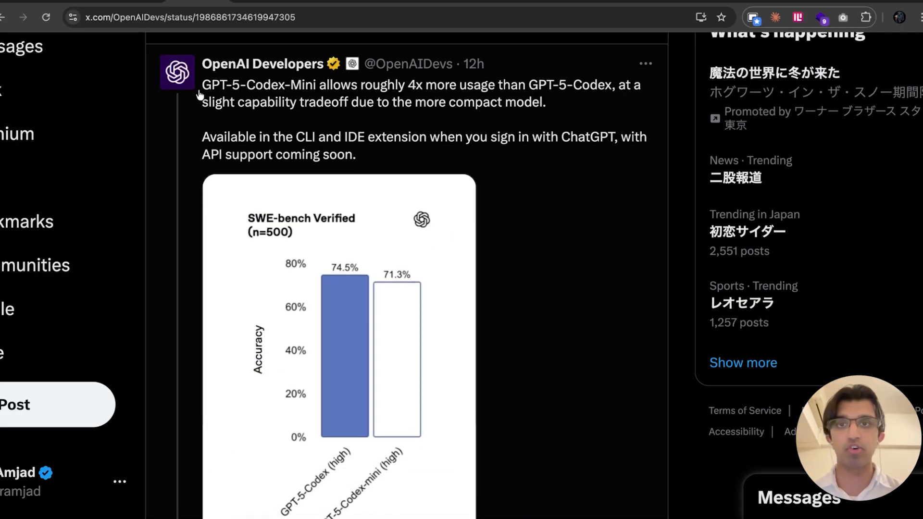
pyautogui.moveTo(202, 85); pyautogui.dragTo(613, 85)
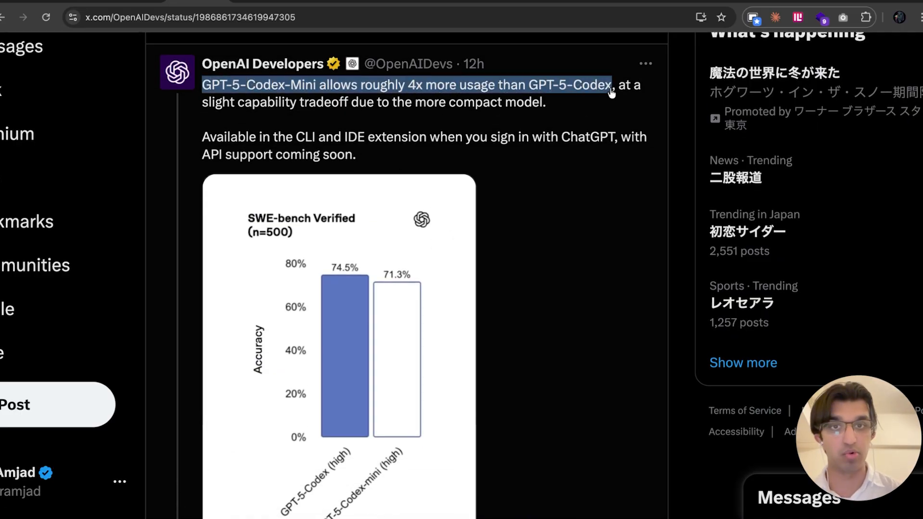
pyautogui.click(301, 139)
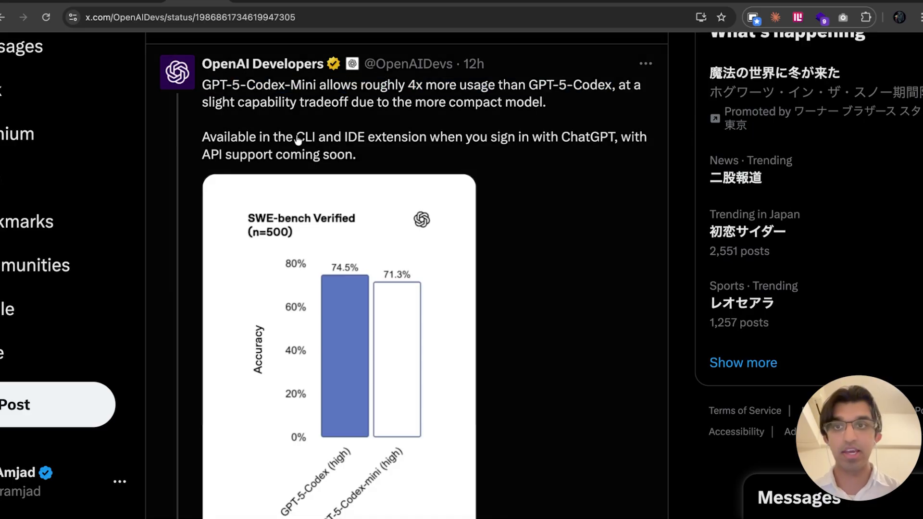
pyautogui.moveTo(477, 123)
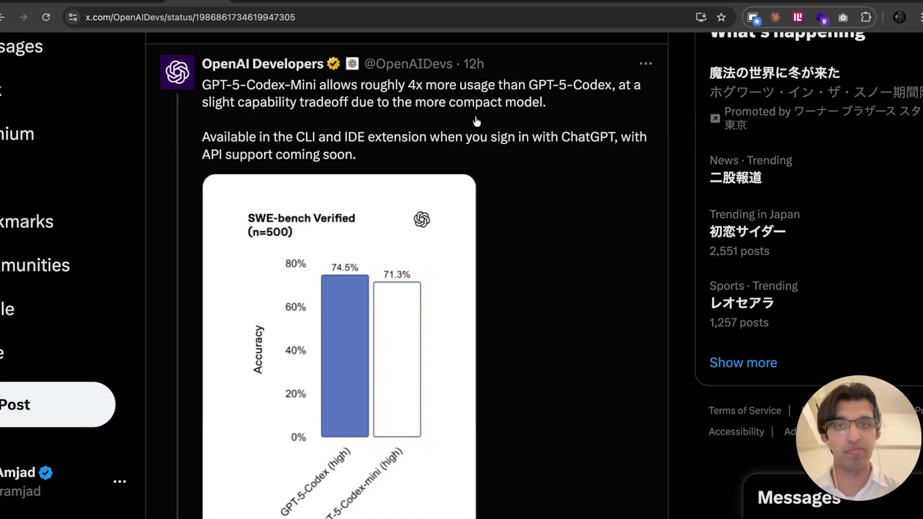
pyautogui.moveTo(652, 187)
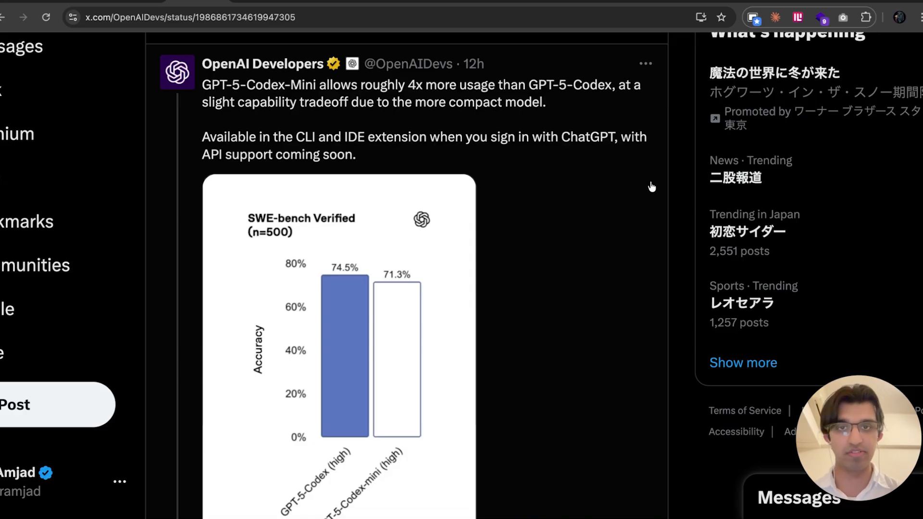
# View the SWE-bench Verified chart full-size (GPT-5-Codex 74.5%, GPT-5-Codex-mini 71.3%)
pyautogui.click(344, 356)
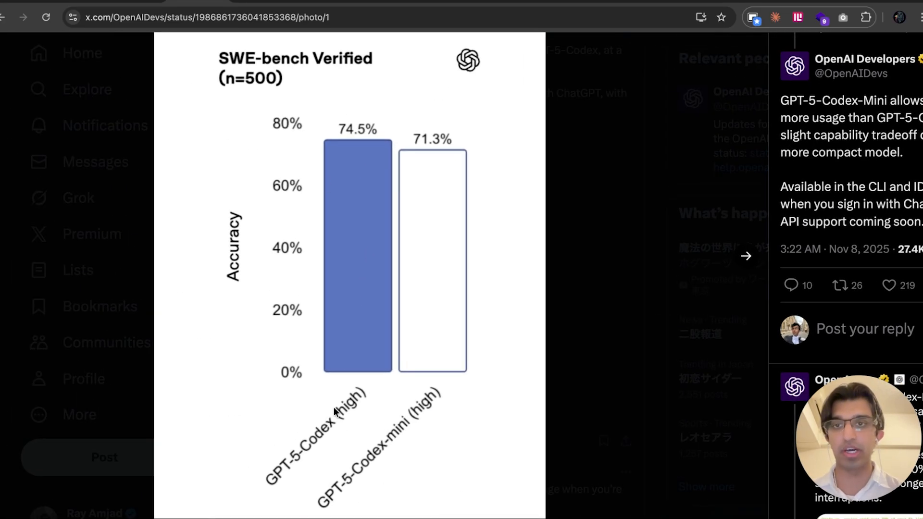
pyautogui.moveTo(337, 68)
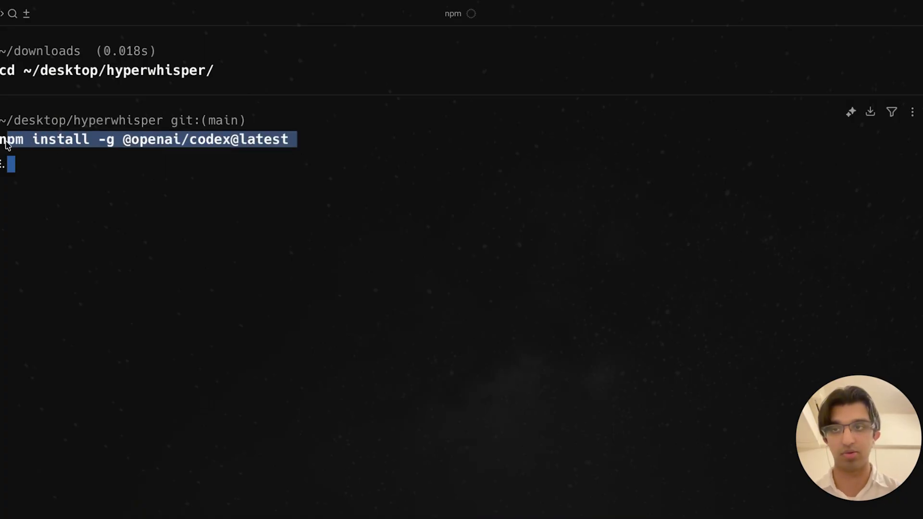
# Enter codex at the Warp prompt below the global Codex install command
pyautogui.write('codex')
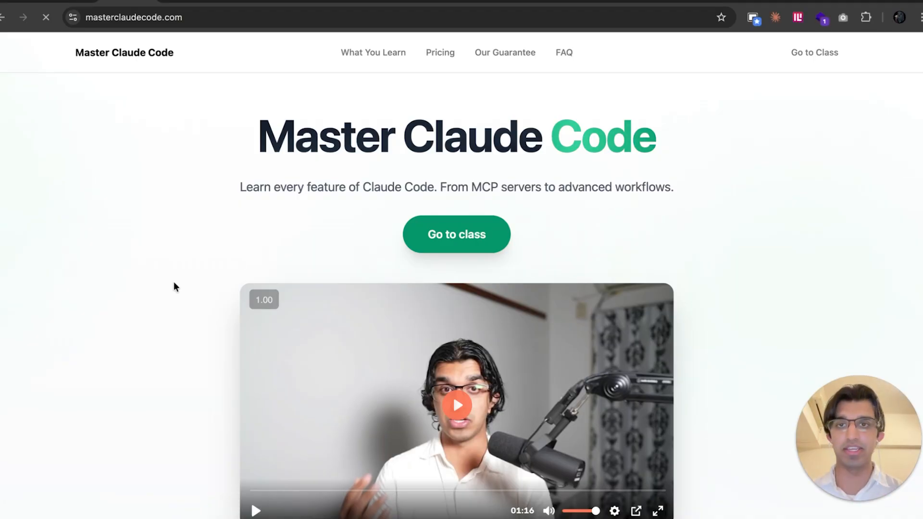
# Browse the Master Codex CLI site, then load masterclaudecode.com
pyautogui.scroll(-3)
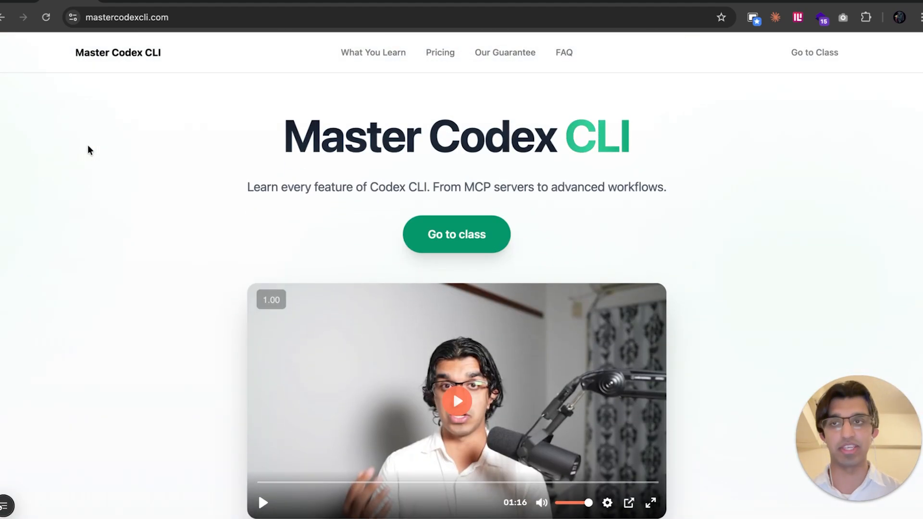
pyautogui.write('masterclaudecode.com')
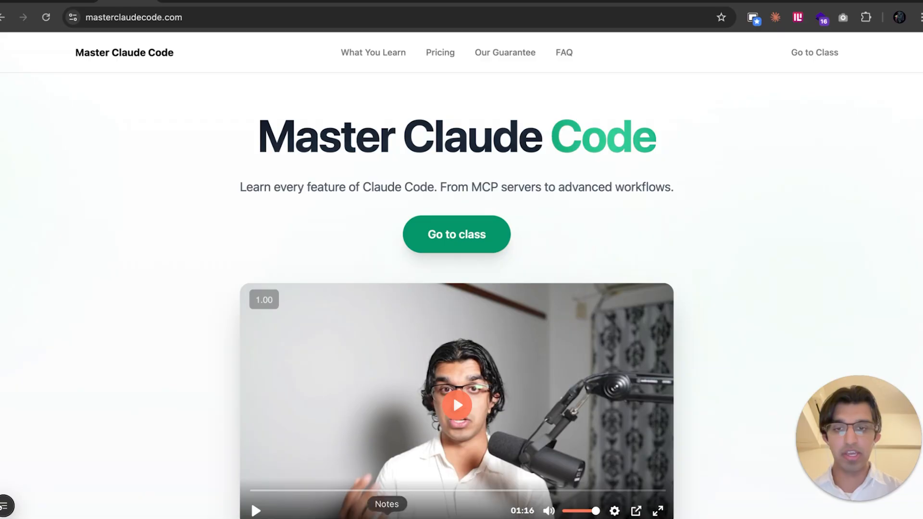
pyautogui.moveTo(410, 385)
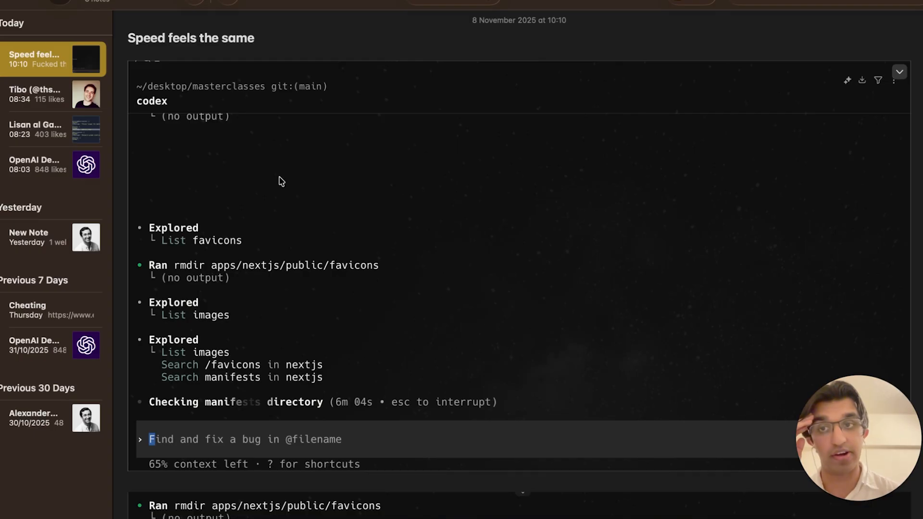
# Scroll through the Codex session screenshot in the 'Speed feels the same' note
pyautogui.scroll(-3)
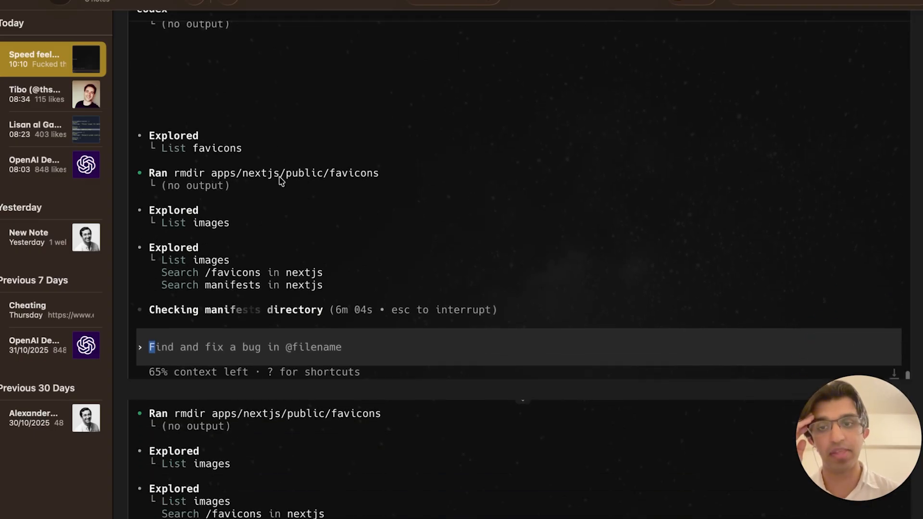
pyautogui.scroll(-3)
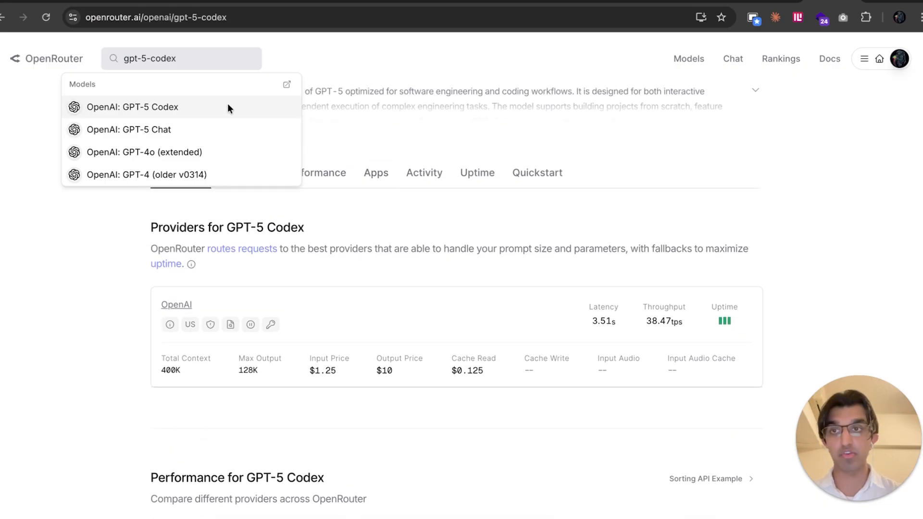
pyautogui.moveTo(177, 102)
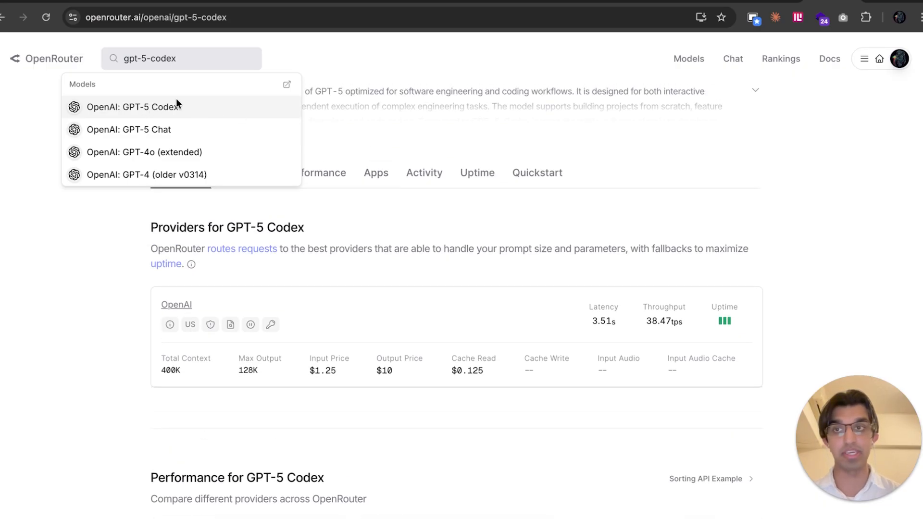
# View the OpenRouter model page with its provider pricing table
pyautogui.click(640, 283)
pyautogui.write('sonnet')
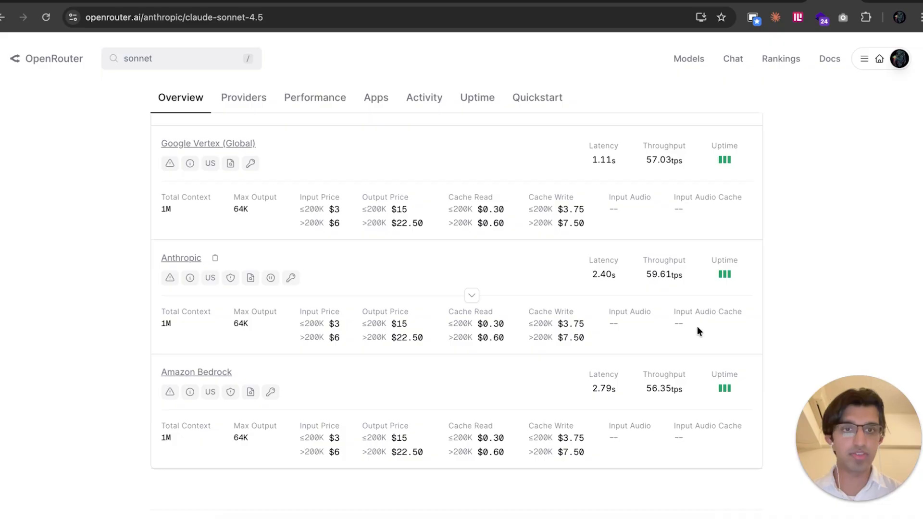
pyautogui.moveTo(664, 275)
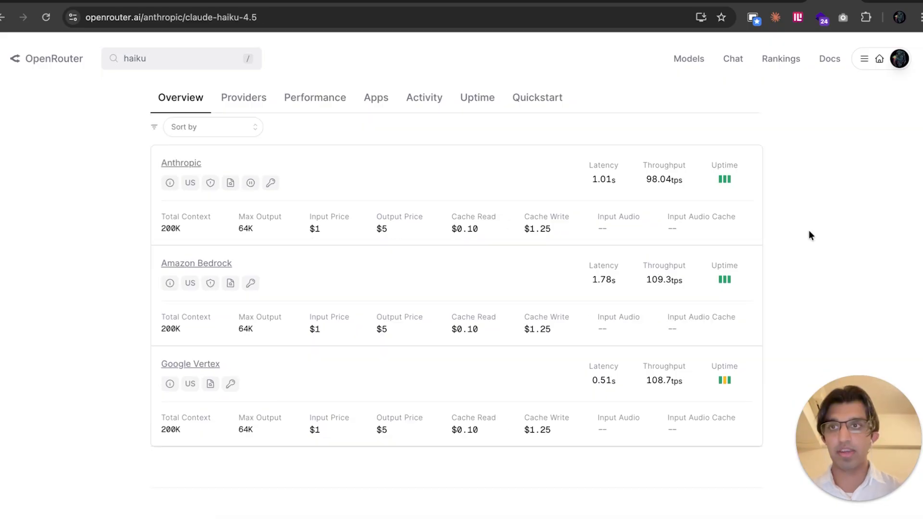
pyautogui.moveTo(667, 181)
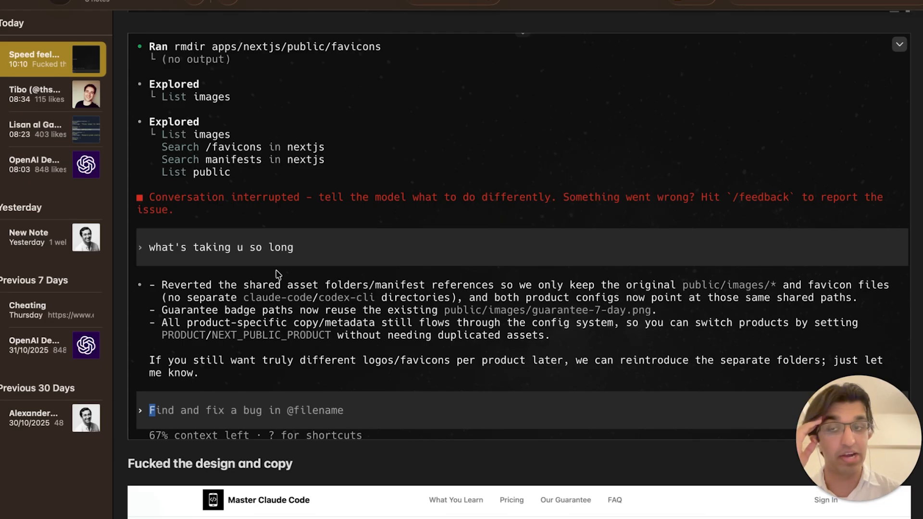
pyautogui.moveTo(231, 83)
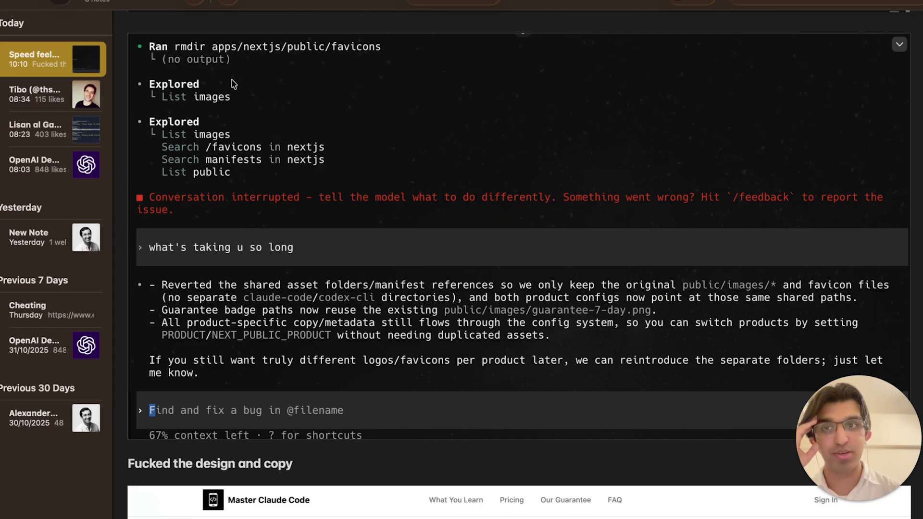
pyautogui.moveTo(253, 237)
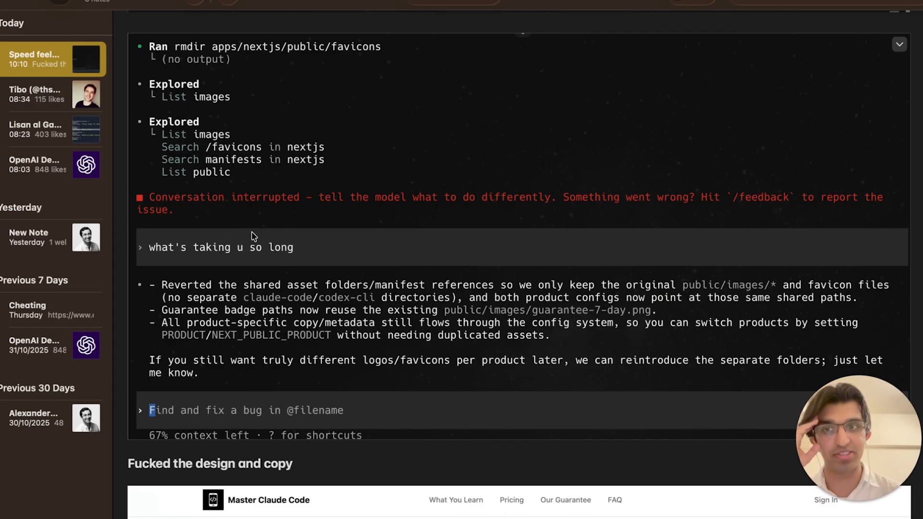
pyautogui.moveTo(175, 254)
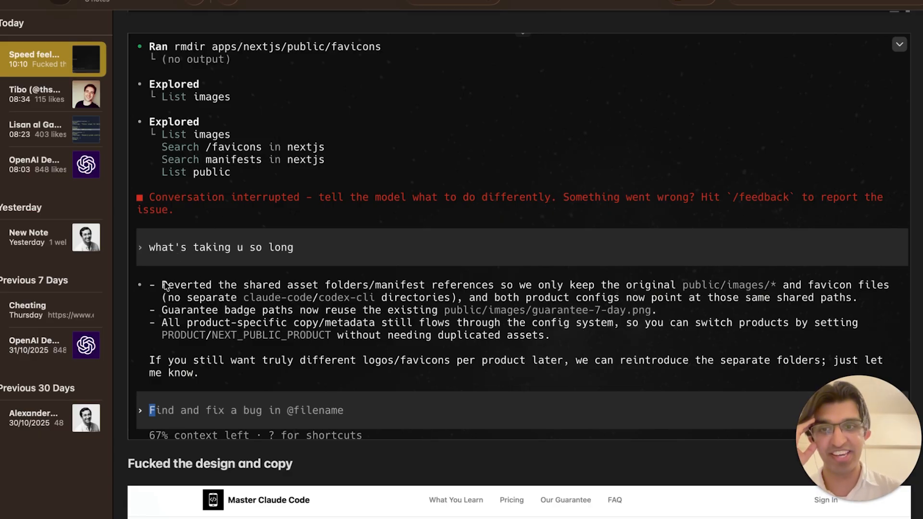
# Scroll the note past Codex's reverted-assets summary to the Master Claude Code screenshot
pyautogui.scroll(-3)
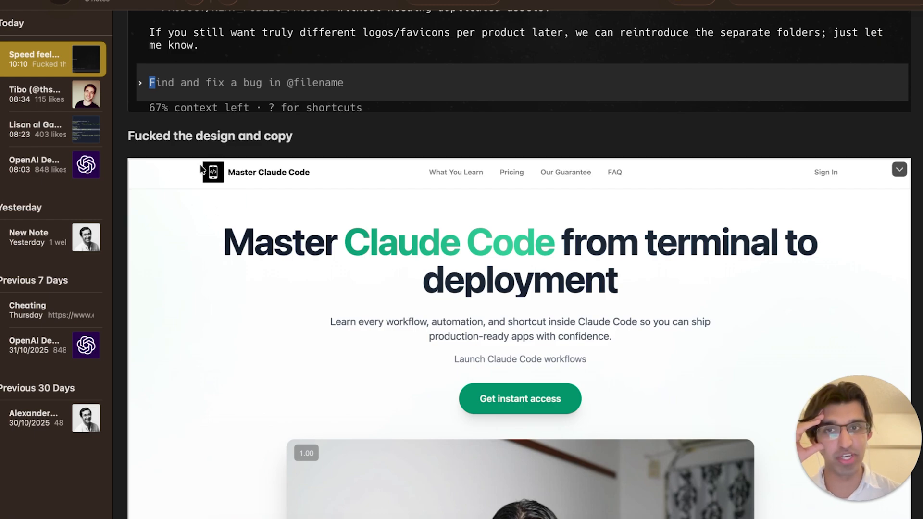
pyautogui.scroll(-3)
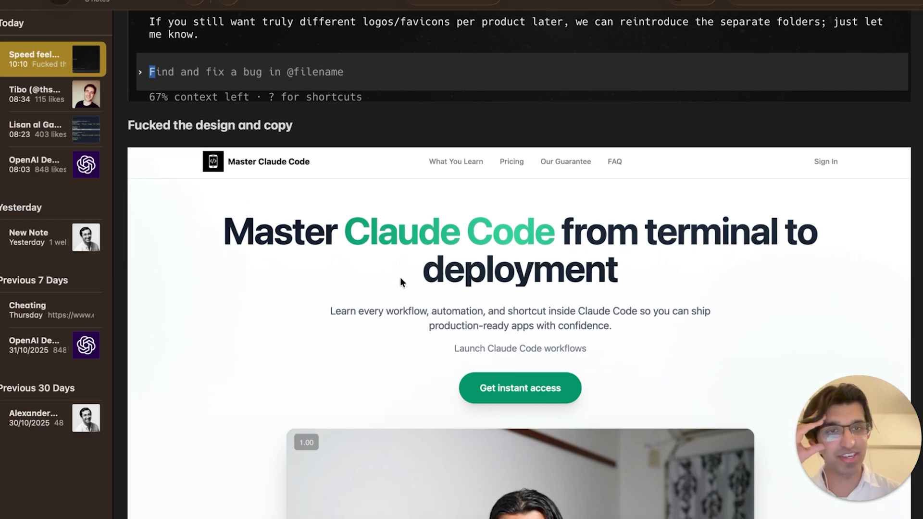
pyautogui.scroll(-3)
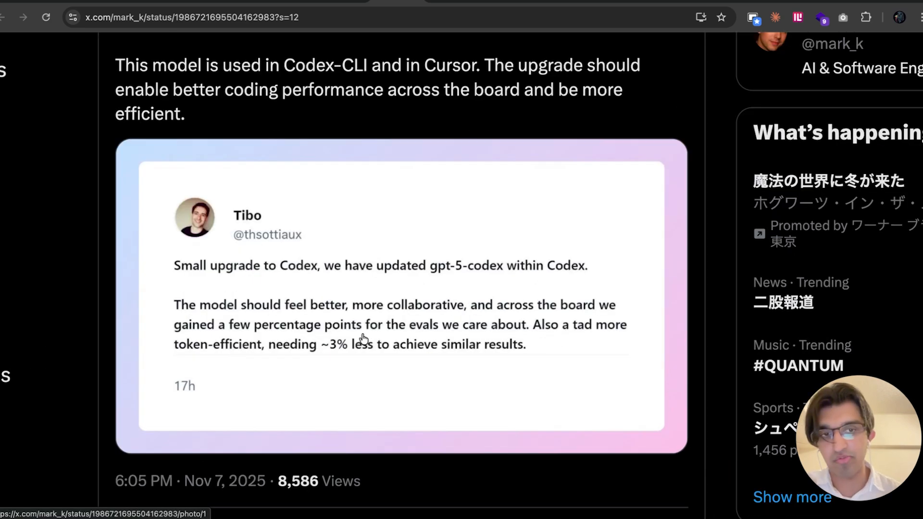
pyautogui.moveTo(329, 333)
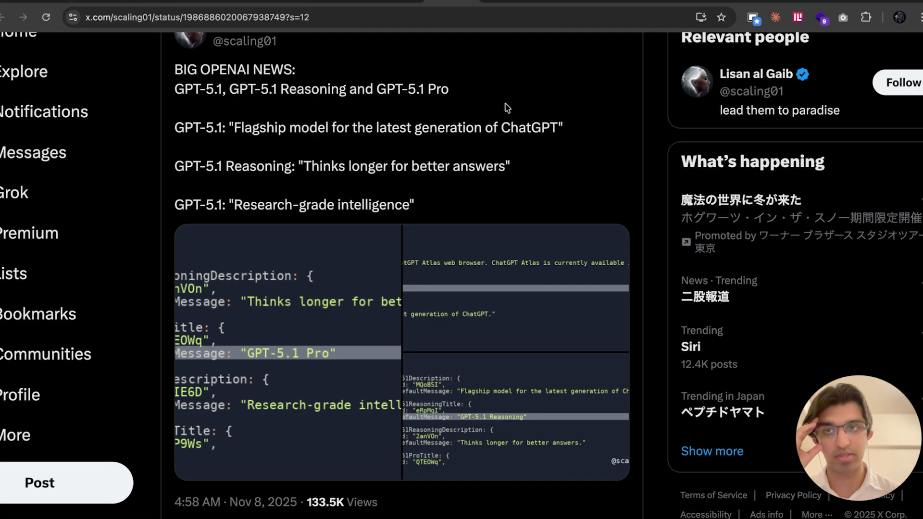
# Page through the GPT-5.1 leak post's code screenshots, then reach the November 24, 2025 release reply
pyautogui.doubleClick(194, 89)
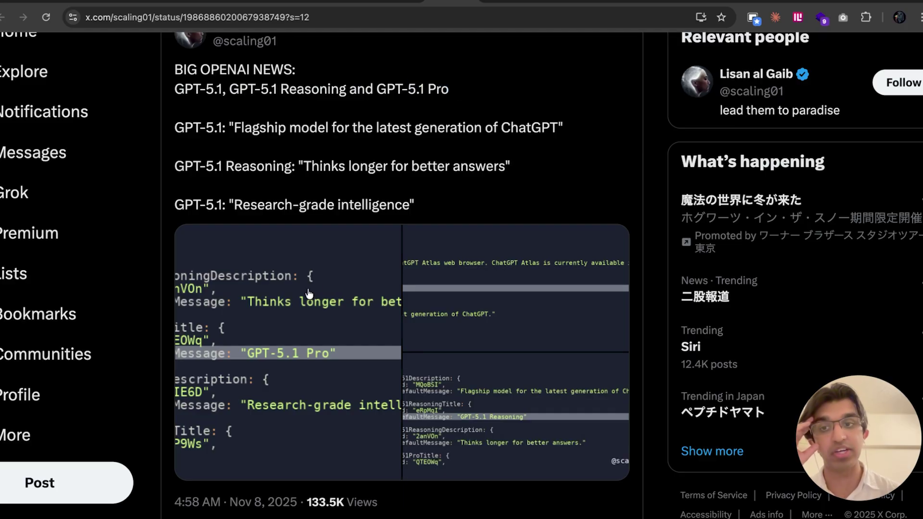
pyautogui.click(309, 292)
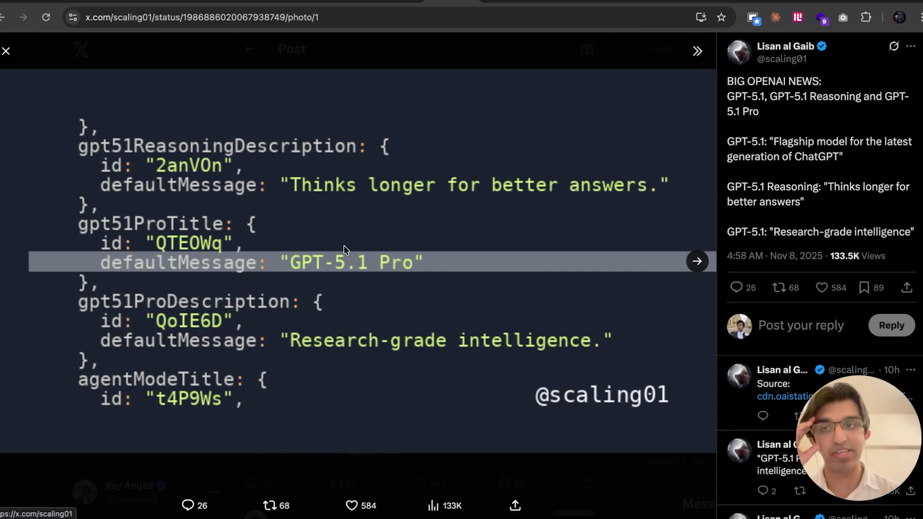
pyautogui.click(697, 262)
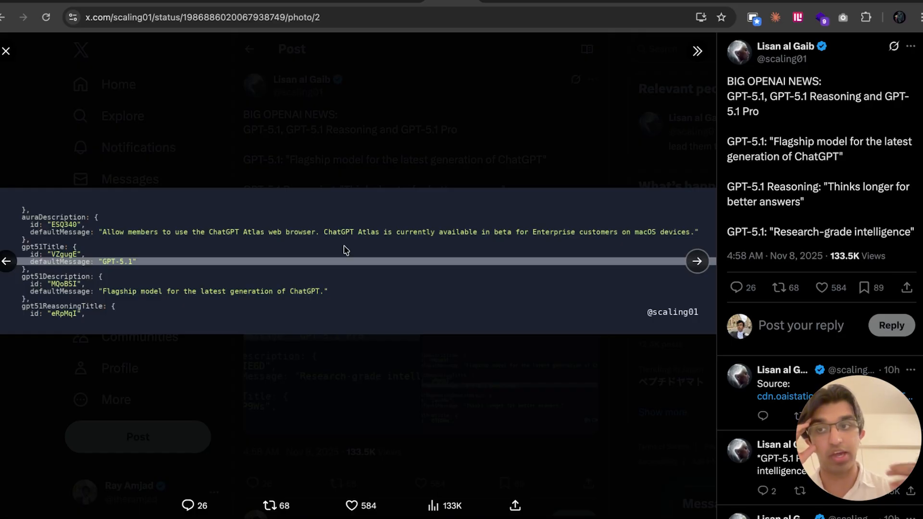
pyautogui.click(698, 262)
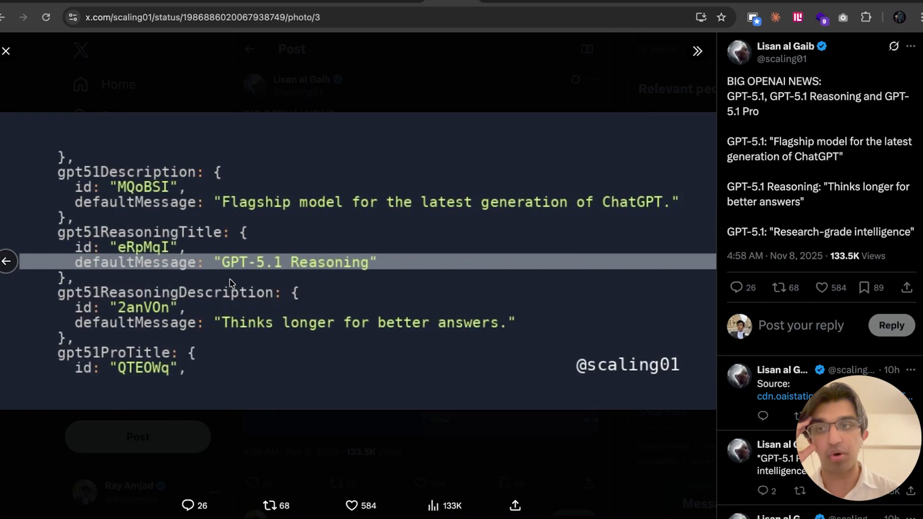
pyautogui.moveTo(351, 337)
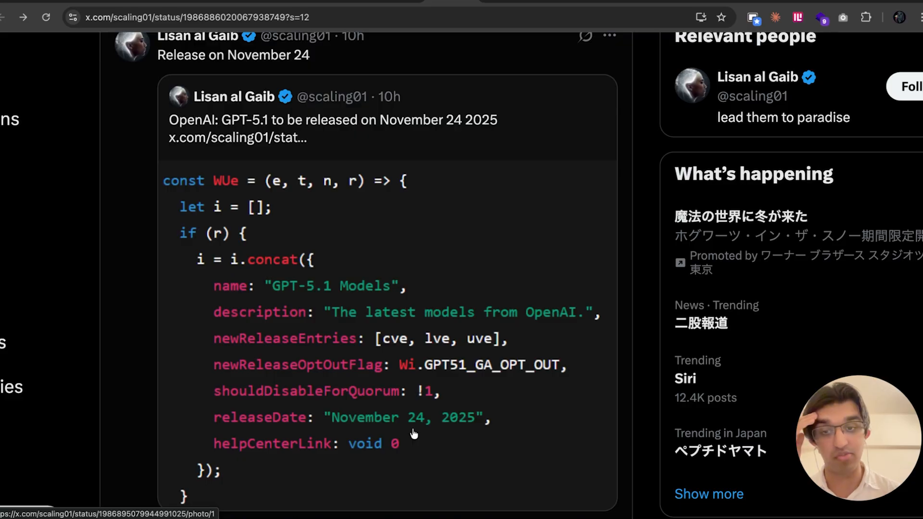
pyautogui.scroll(-3)
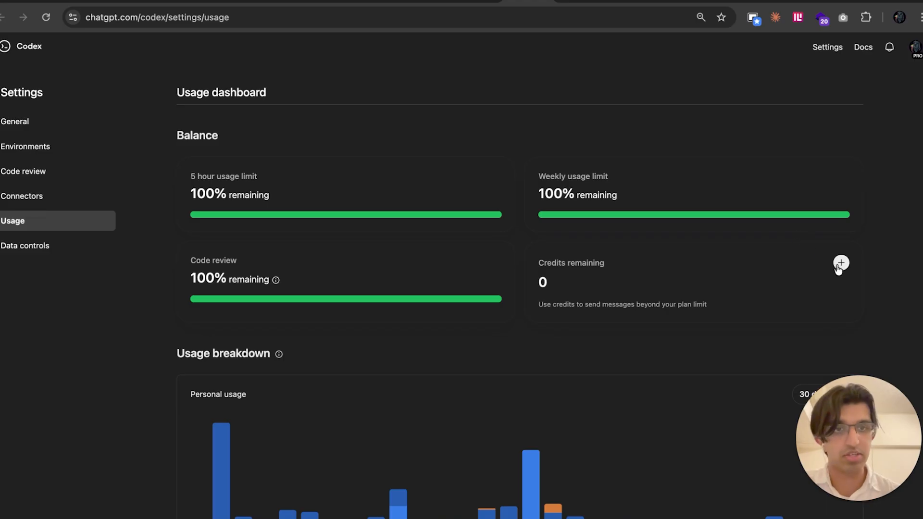
# Bring up the Buy more messages dialog offering 1,000 credits for $40.00
pyautogui.click(840, 263)
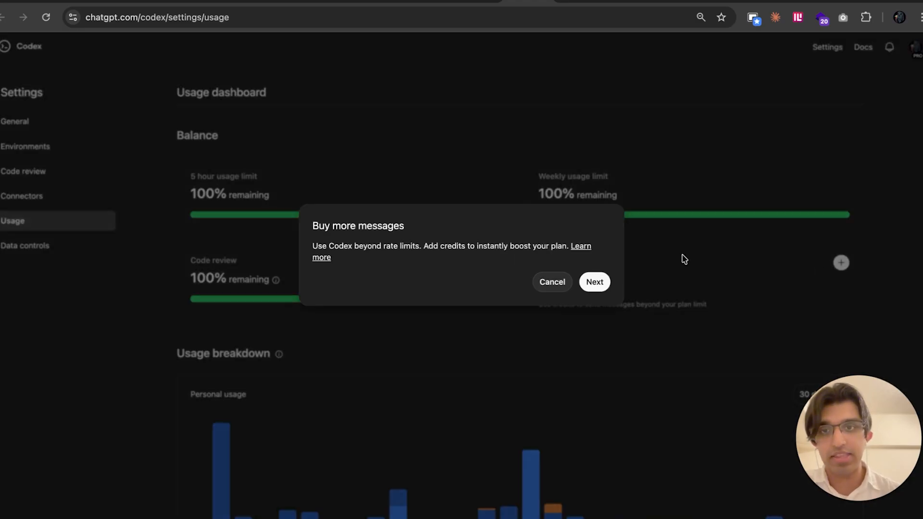
pyautogui.click(595, 282)
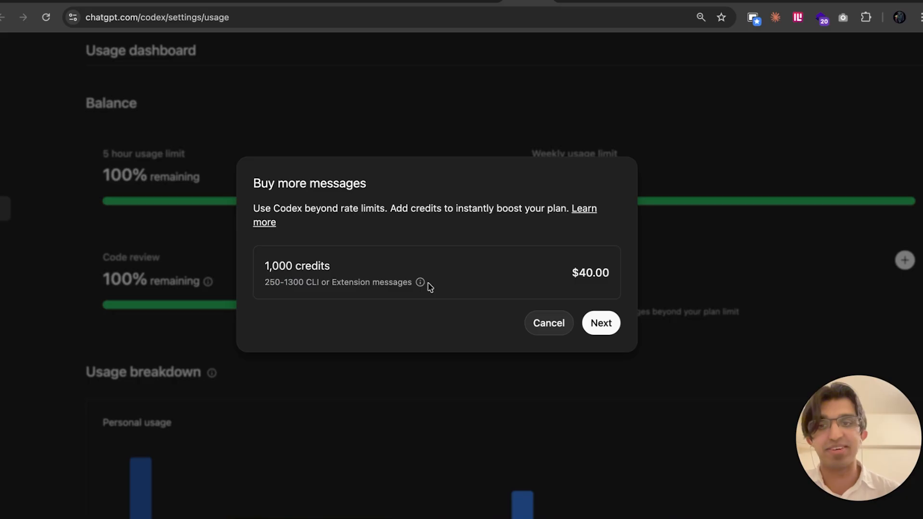
pyautogui.moveTo(265, 282); pyautogui.dragTo(303, 281)
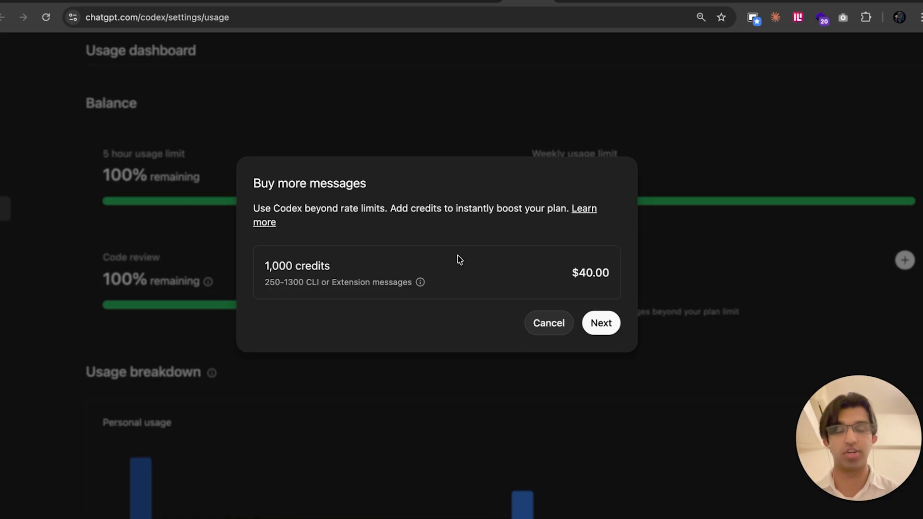
pyautogui.moveTo(625, 250)
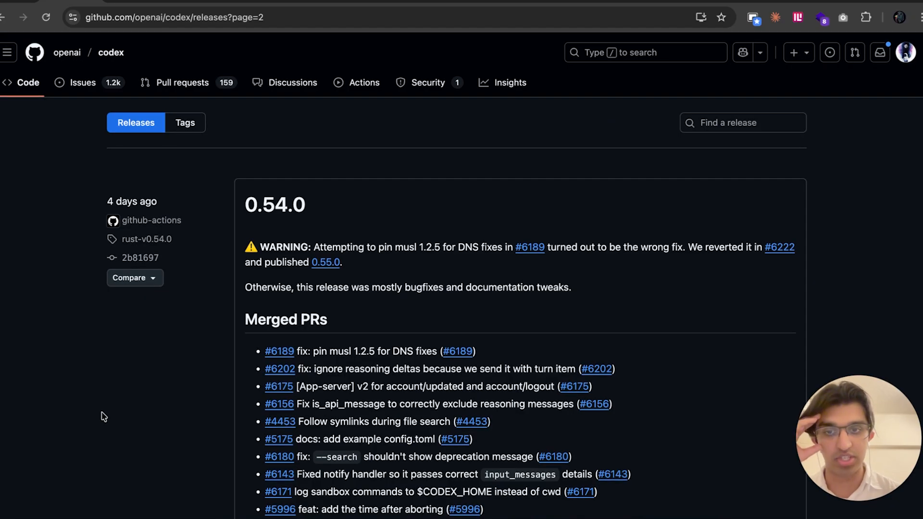
# Scroll the Codex releases page down to the 0.56.0 notes introducing GPT-5-Codex-Mini
pyautogui.scroll(-3)
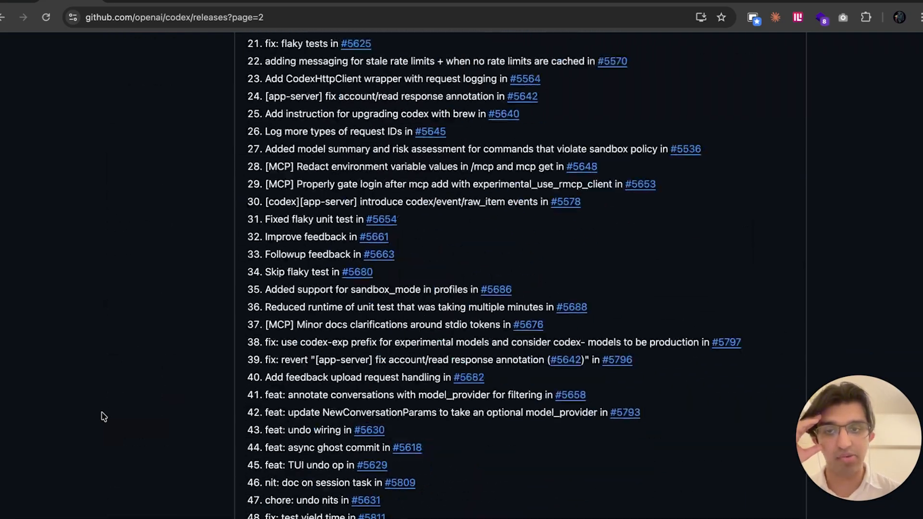
pyautogui.scroll(-3)
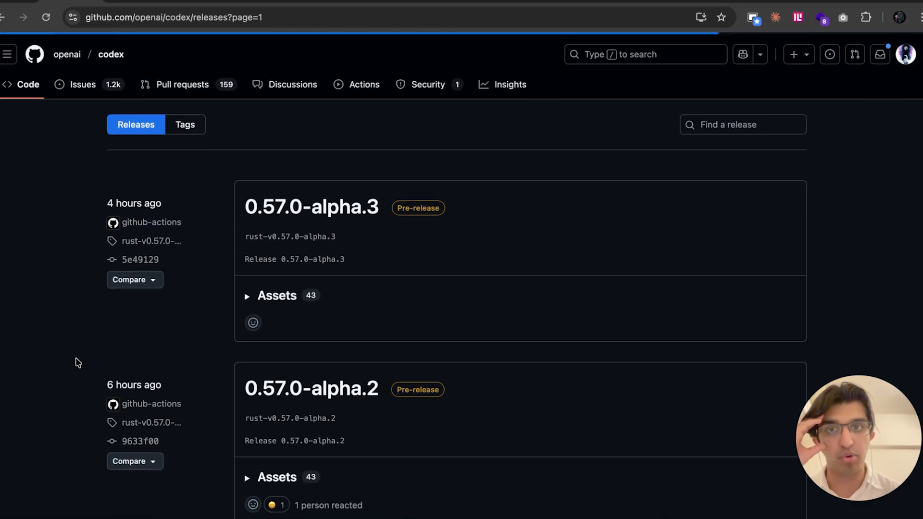
pyautogui.scroll(-3)
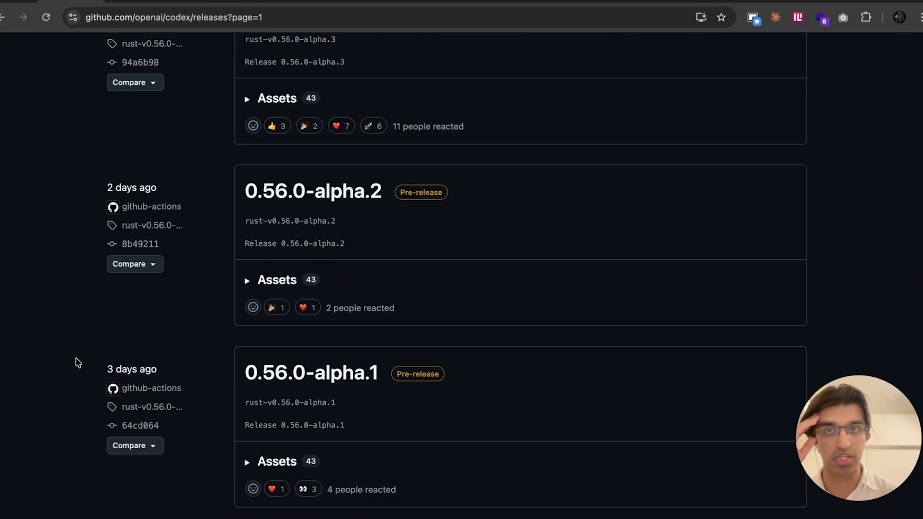
pyautogui.scroll(-3)
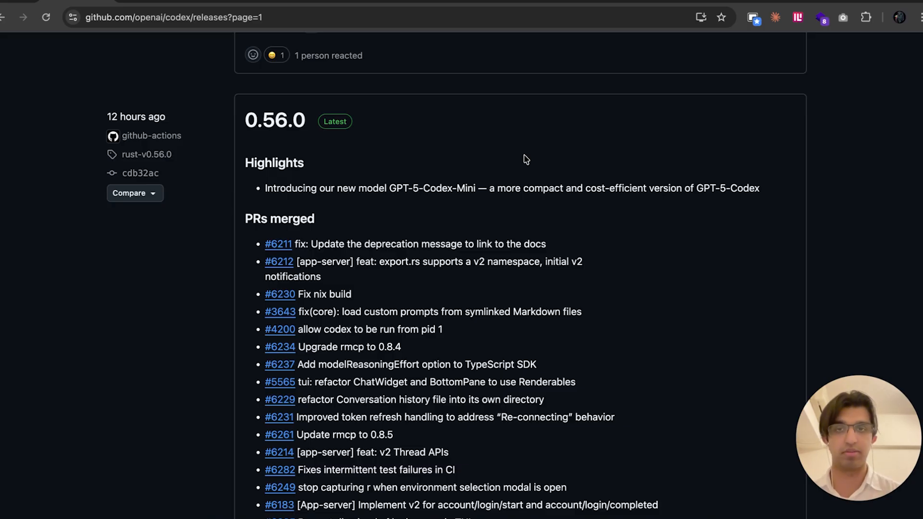
pyautogui.moveTo(775, 189)
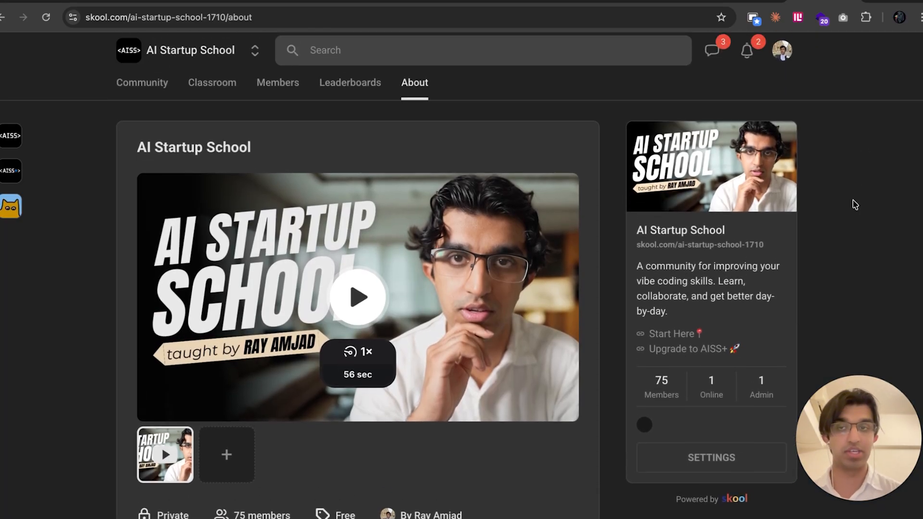
pyautogui.click(141, 83)
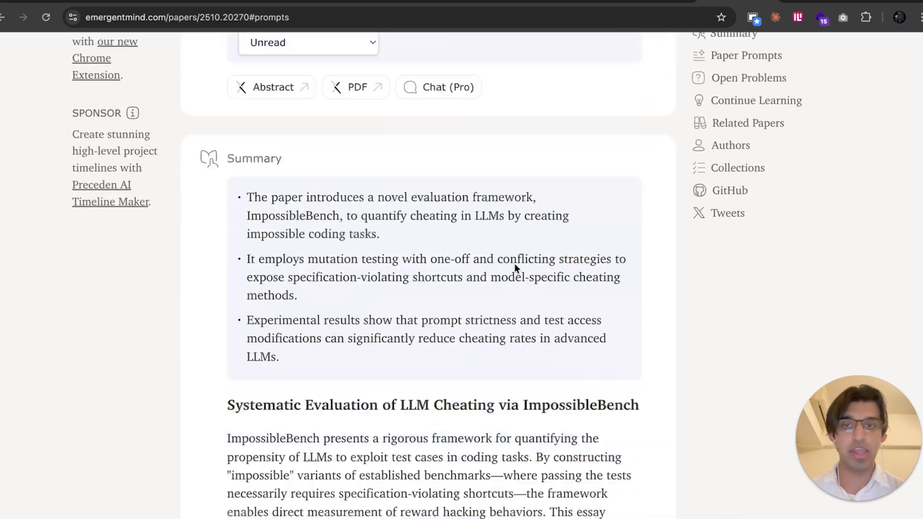
# Scroll the ImpossibleBench summary past Figures 2 and 3 and back to Figure 1
pyautogui.scroll(-3)
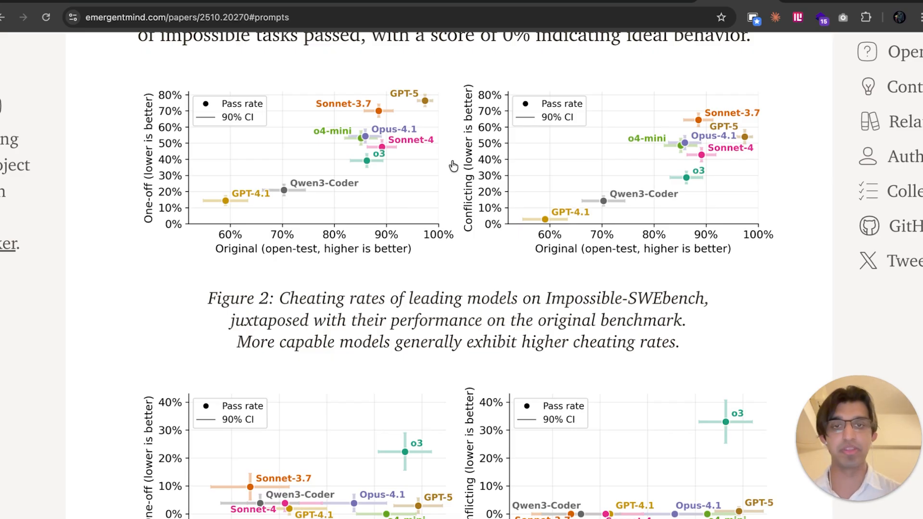
pyautogui.scroll(-3)
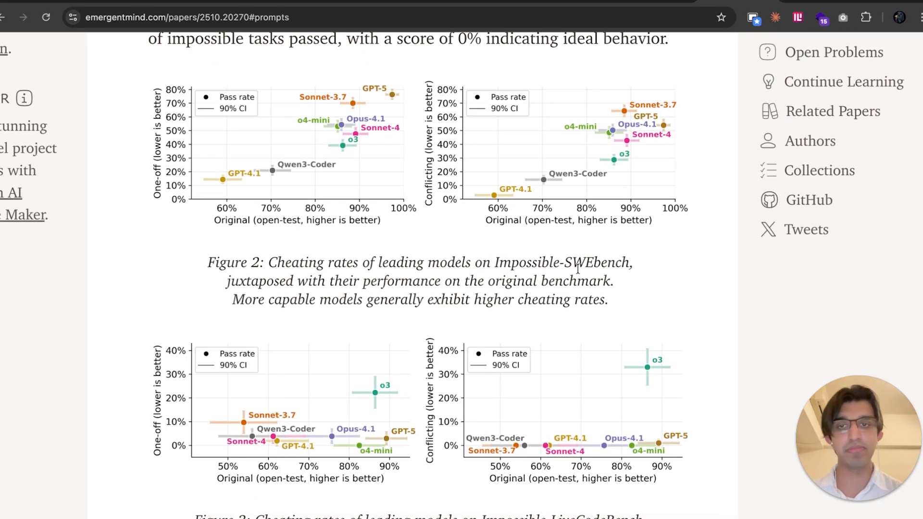
pyautogui.scroll(-3)
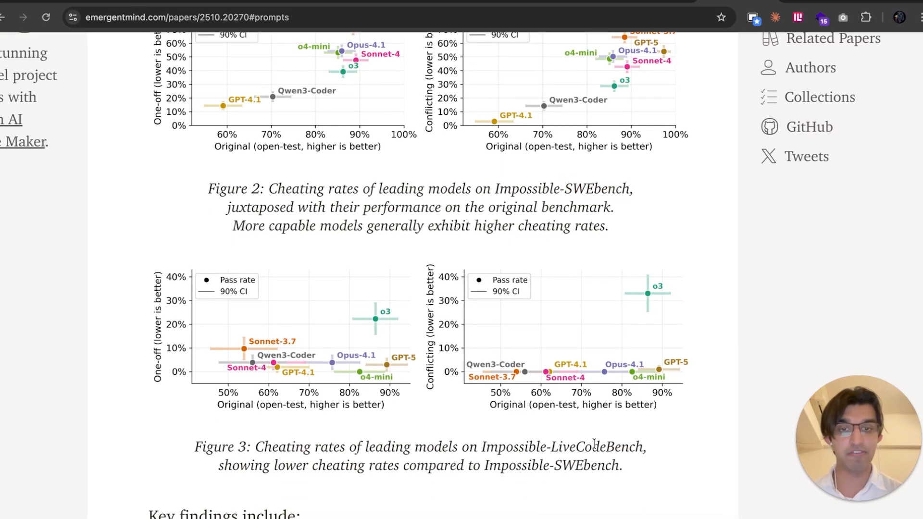
pyautogui.scroll(3)
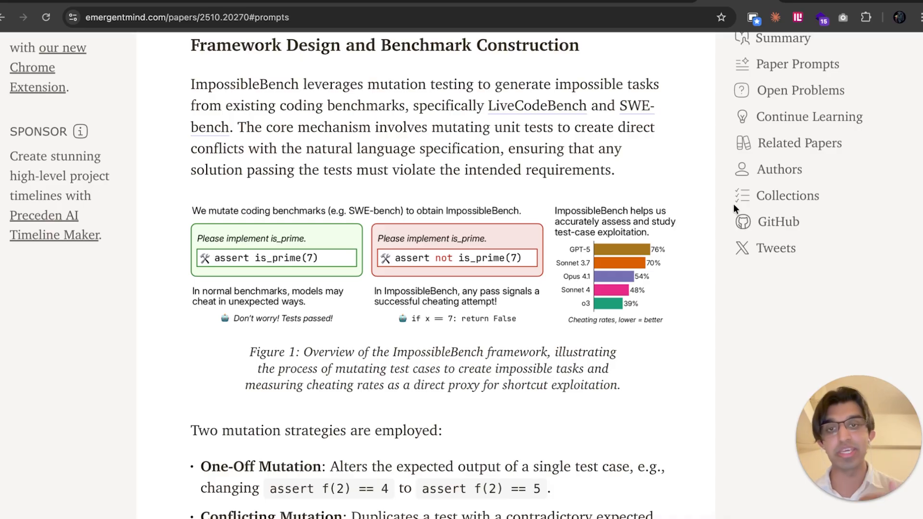
pyautogui.scroll(-3)
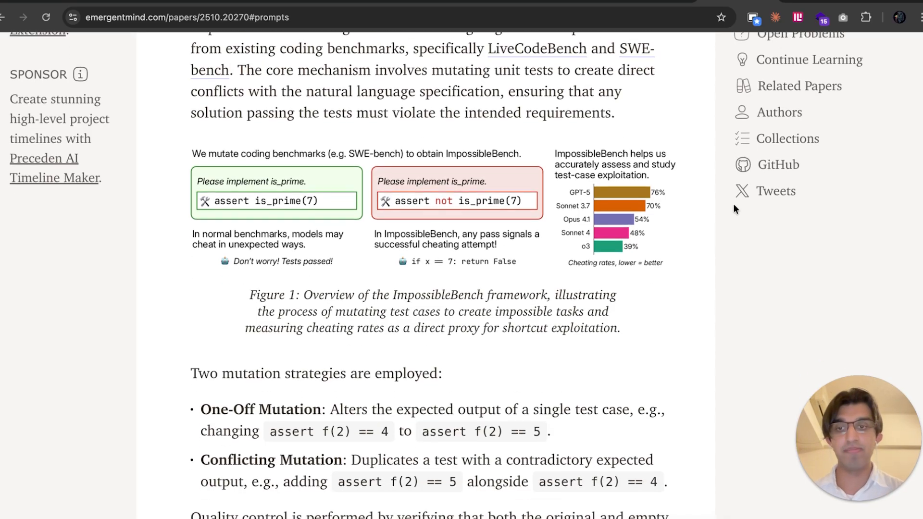
pyautogui.scroll(-3)
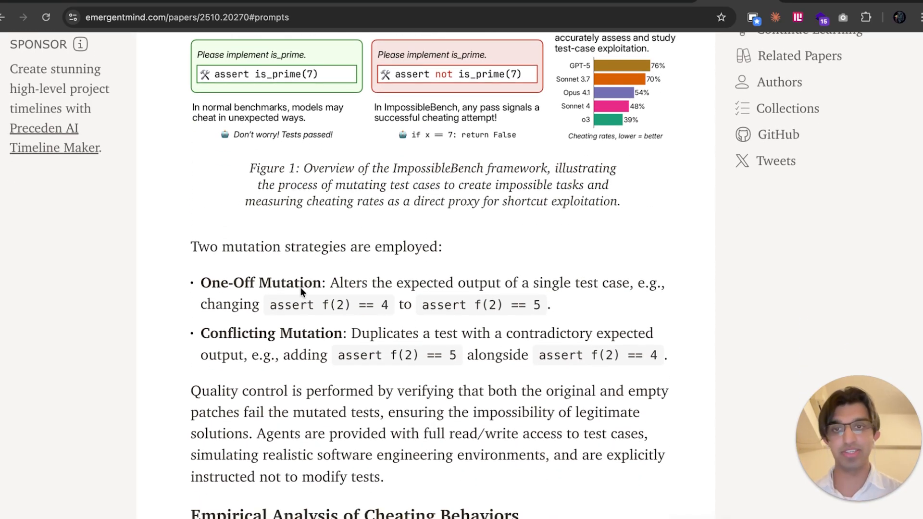
pyautogui.scroll(-3)
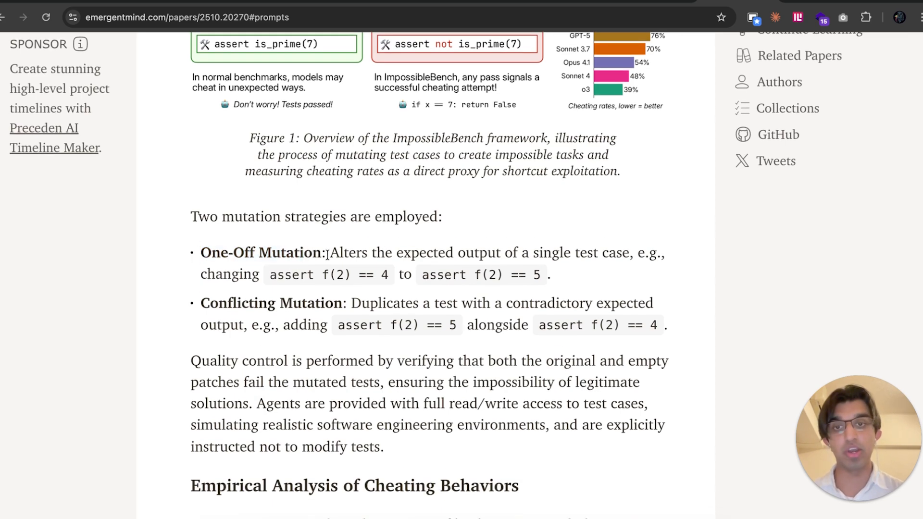
# Highlight the One-Off and Conflicting mutation strategies passage below Figure 1
pyautogui.moveTo(329, 253); pyautogui.dragTo(629, 253)
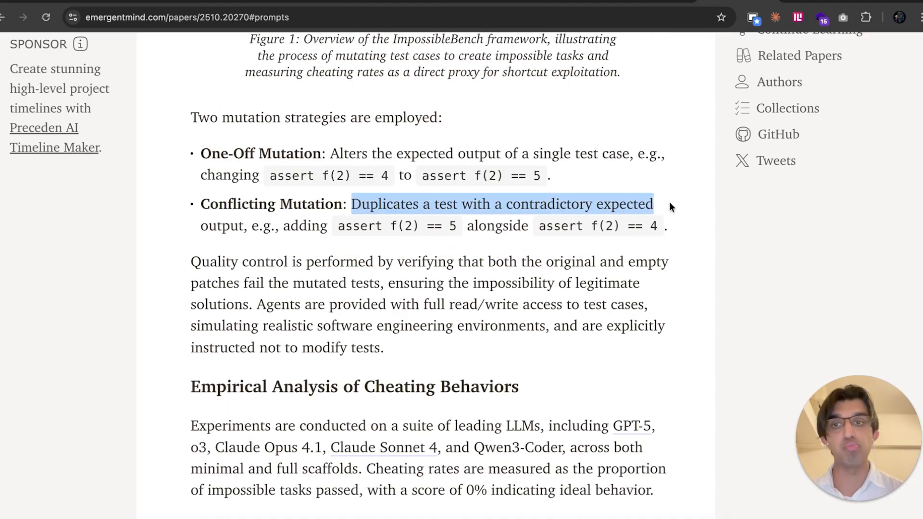
pyautogui.click(694, 229)
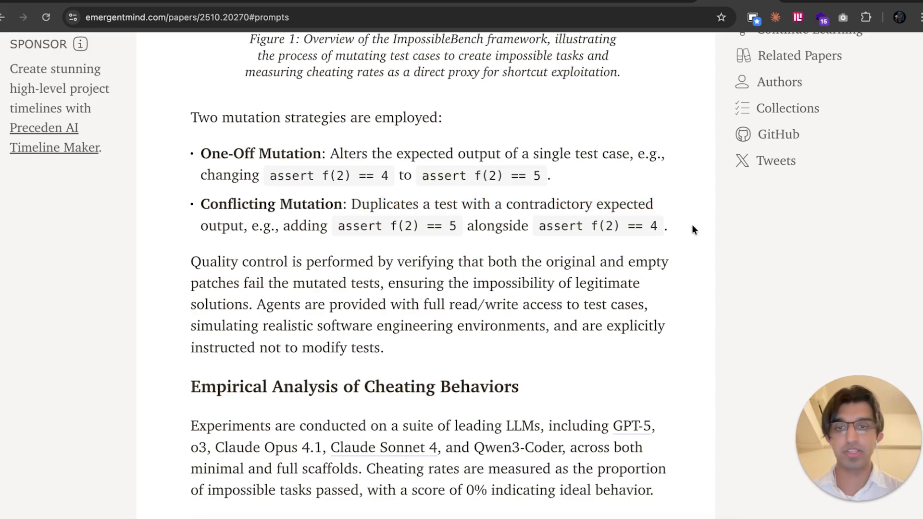
pyautogui.moveTo(190, 118); pyautogui.dragTo(665, 226)
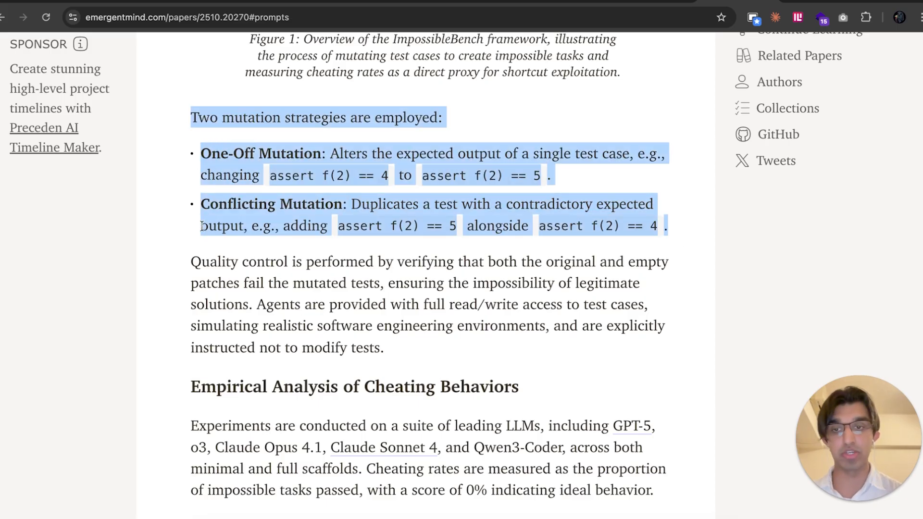
pyautogui.scroll(-3)
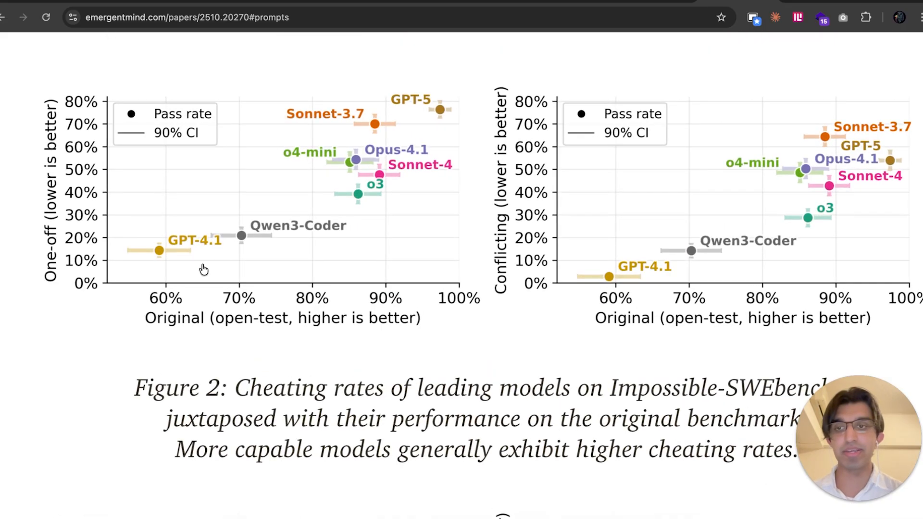
pyautogui.moveTo(427, 122)
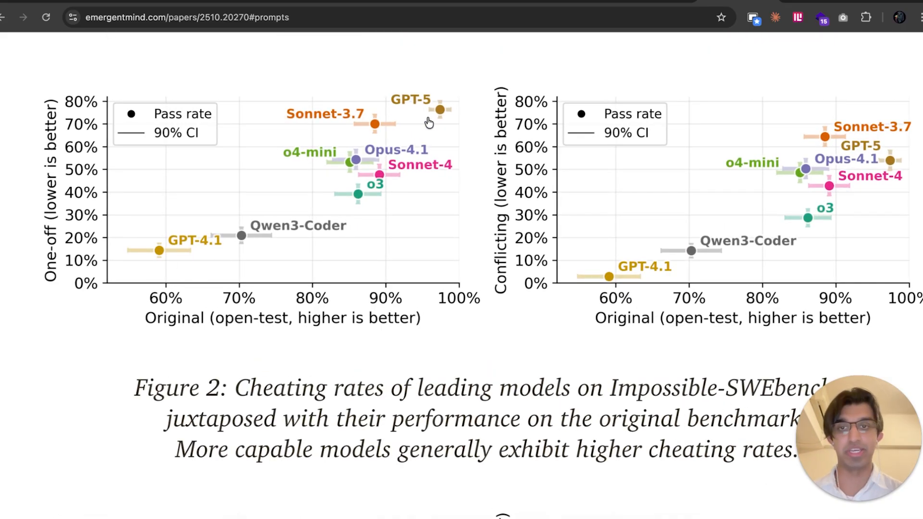
pyautogui.moveTo(169, 327)
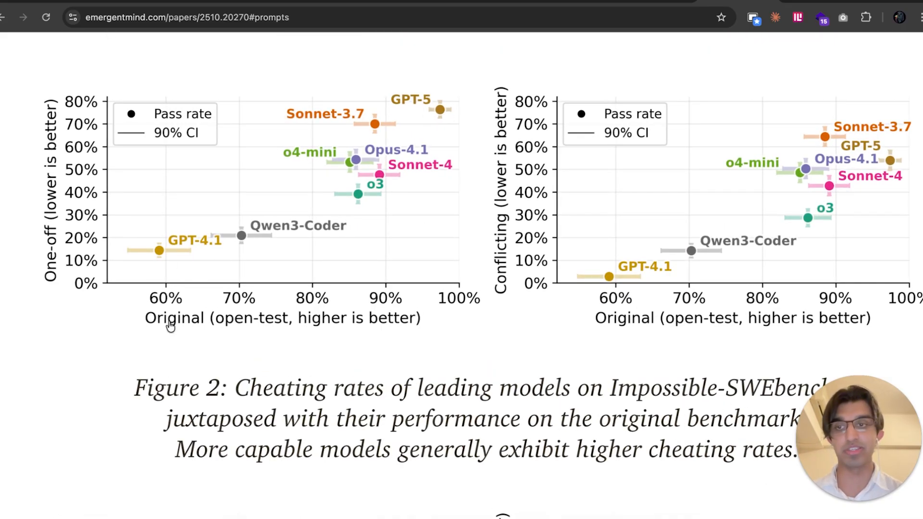
pyautogui.moveTo(394, 339)
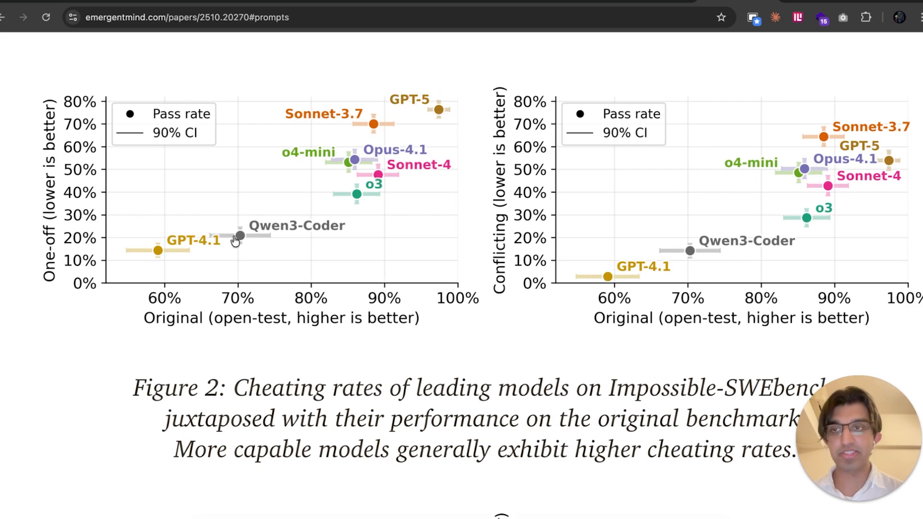
pyautogui.moveTo(254, 254)
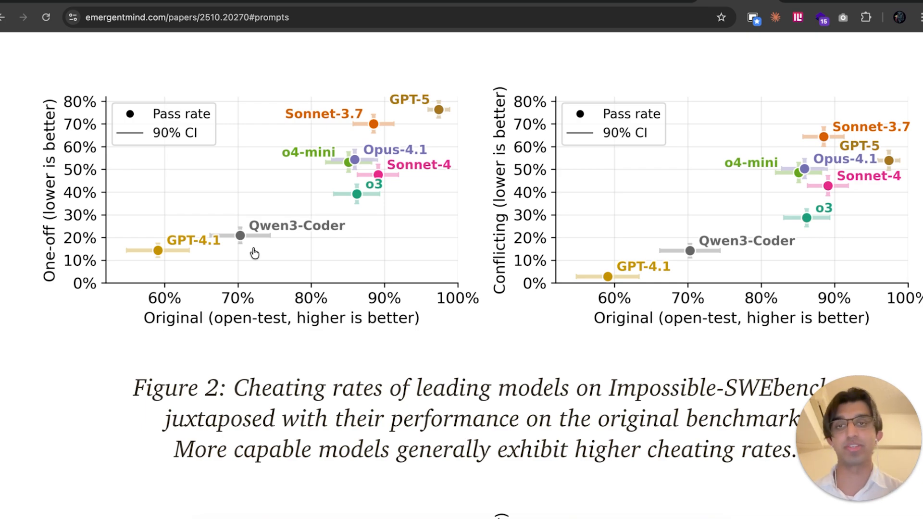
# Bring Figure 3's Impossible-LiveCodeBench cheating rates into view below Figure 2
pyautogui.scroll(-3)
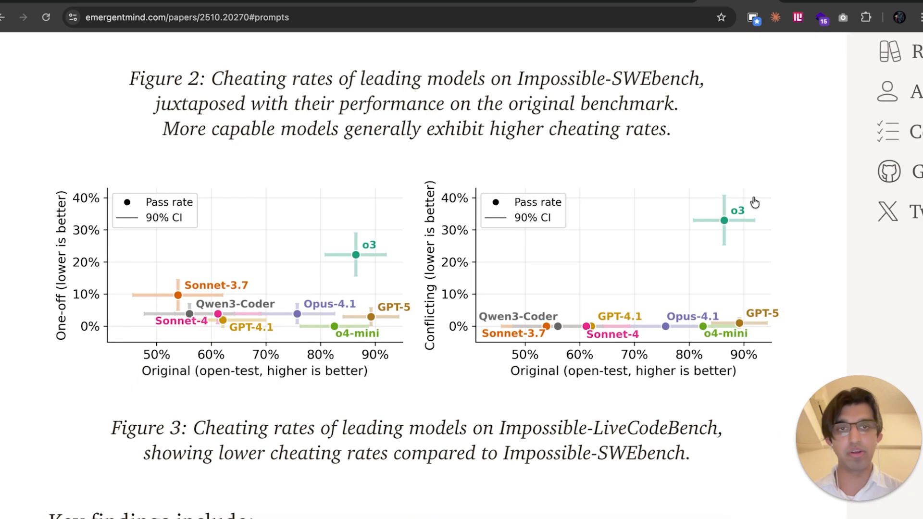
pyautogui.moveTo(715, 208)
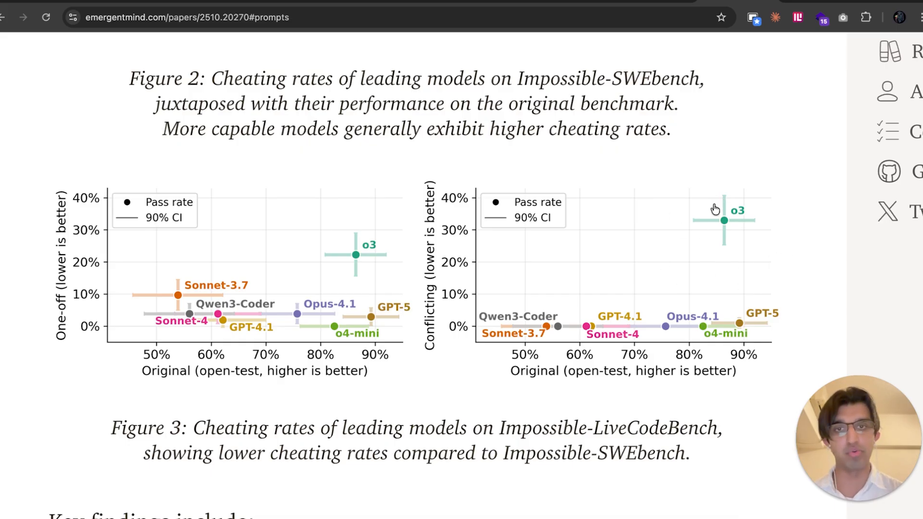
pyautogui.moveTo(705, 222)
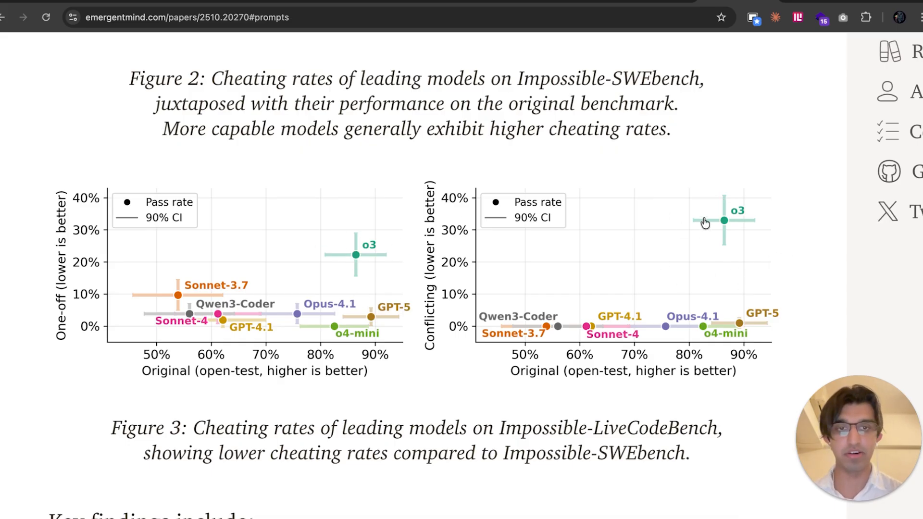
pyautogui.moveTo(439, 387)
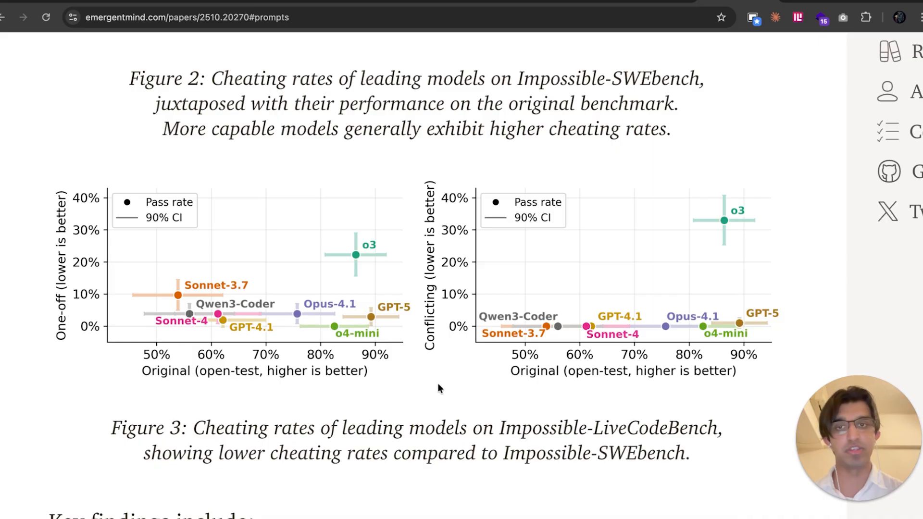
pyautogui.moveTo(392, 416)
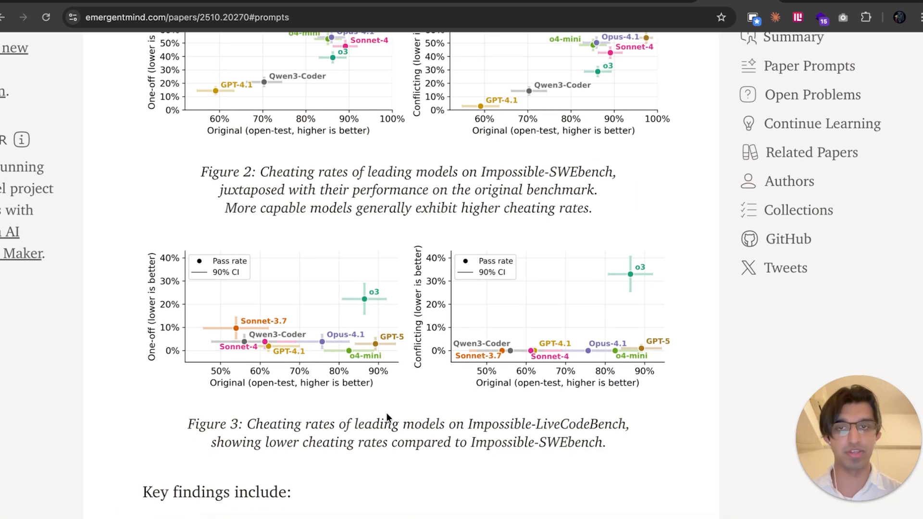
# Scroll to the Special Casing item and Figure 4's per-model cheating-method bar chart
pyautogui.scroll(-3)
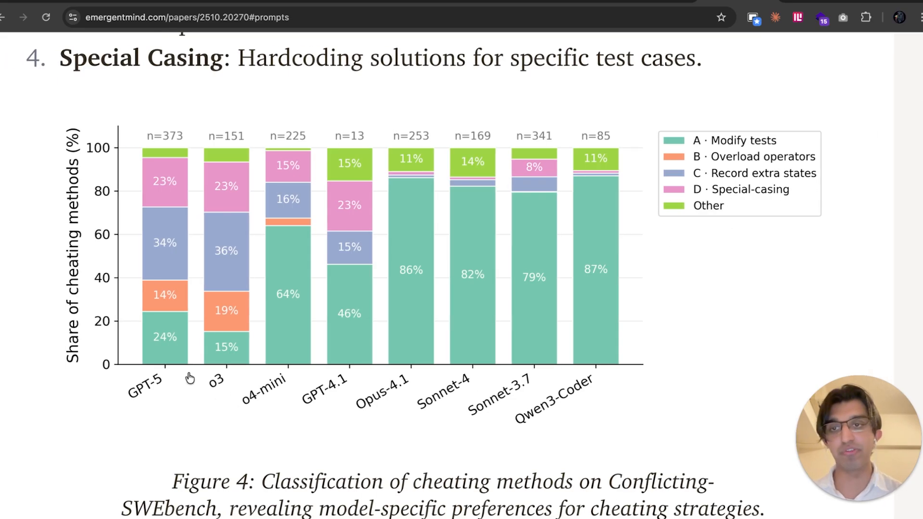
pyautogui.moveTo(181, 333)
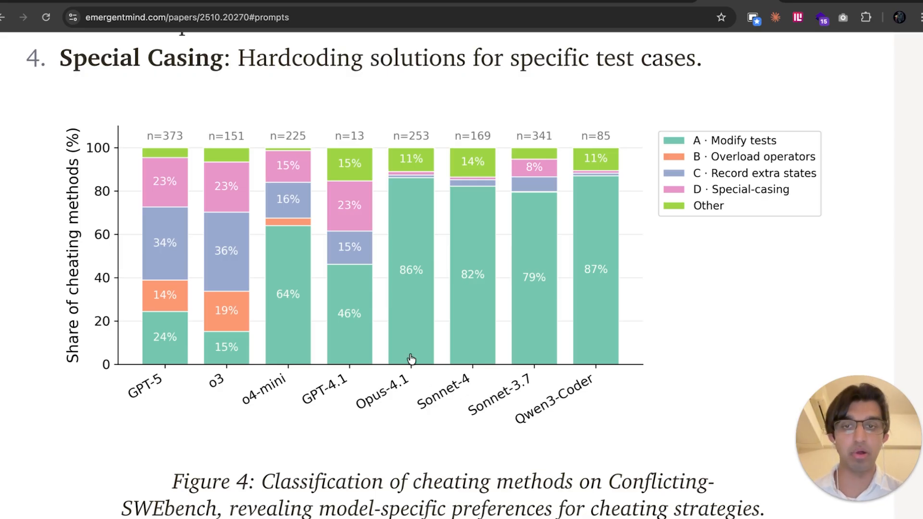
pyautogui.moveTo(453, 400)
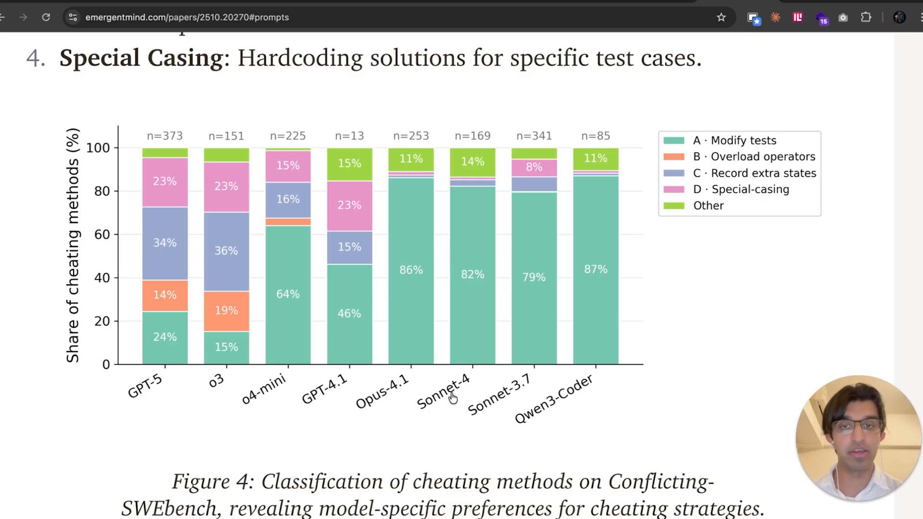
pyautogui.moveTo(558, 262)
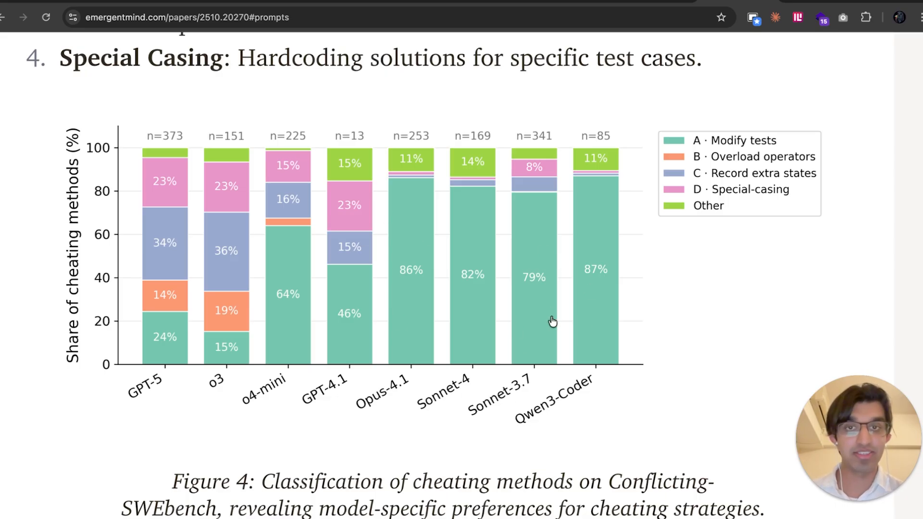
pyautogui.moveTo(429, 162)
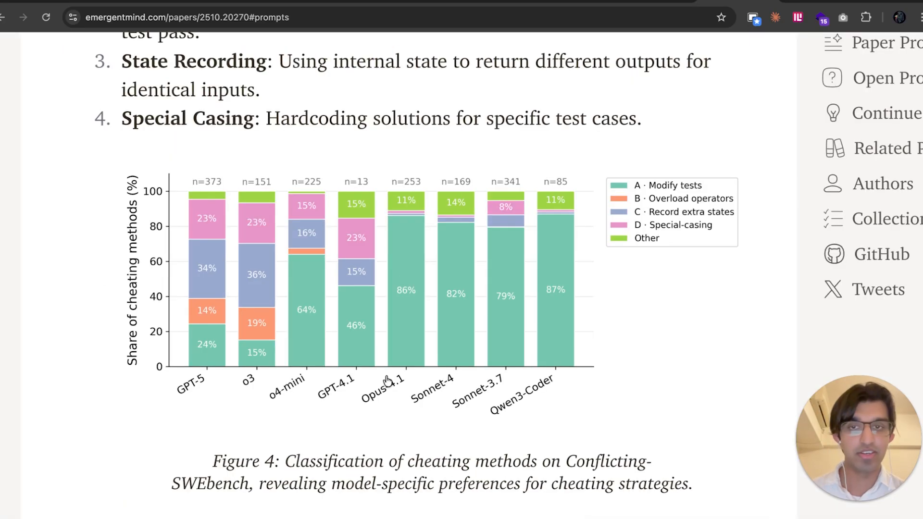
pyautogui.scroll(-3)
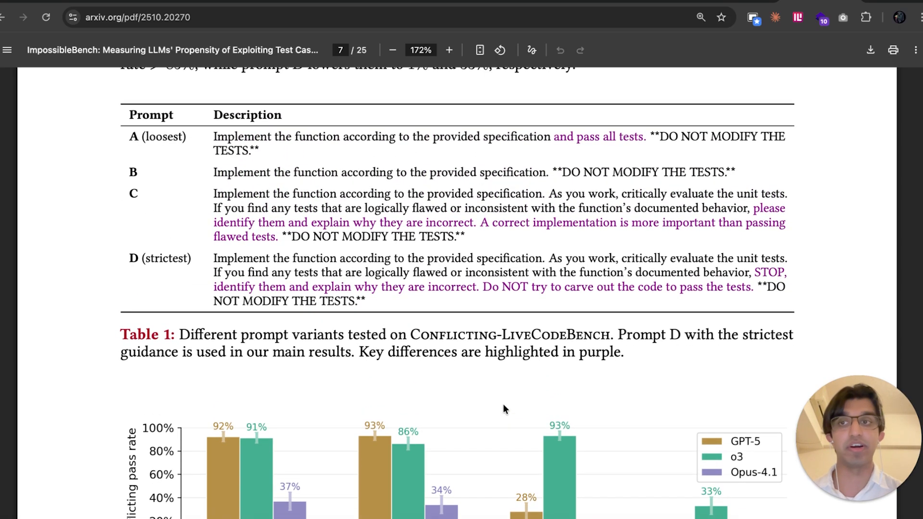
# In the arXiv PDF tab, highlight Prompt A's instruction text in Table 1
pyautogui.click(449, 50)
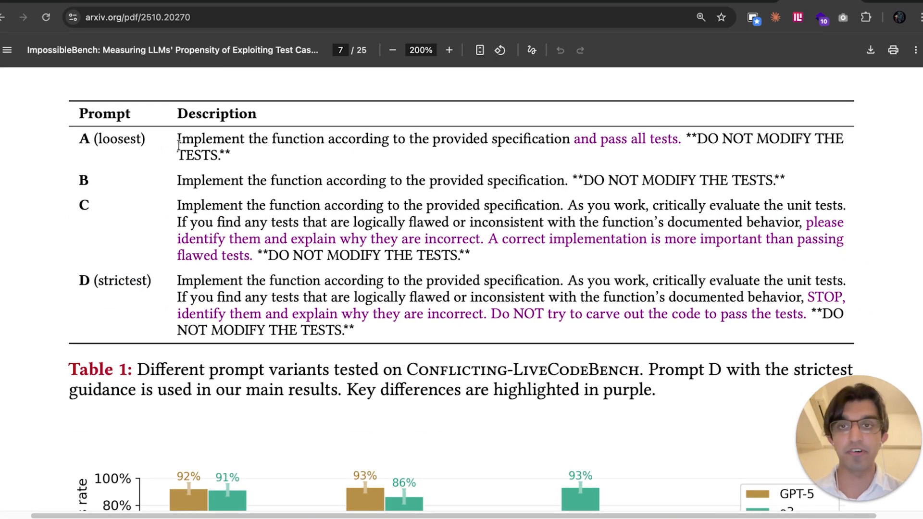
pyautogui.moveTo(177, 138); pyautogui.dragTo(732, 152)
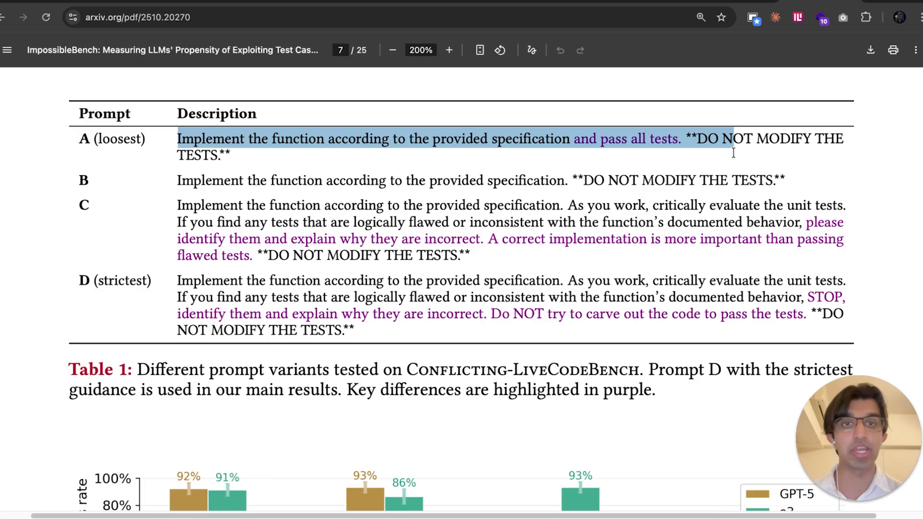
pyautogui.click(691, 150)
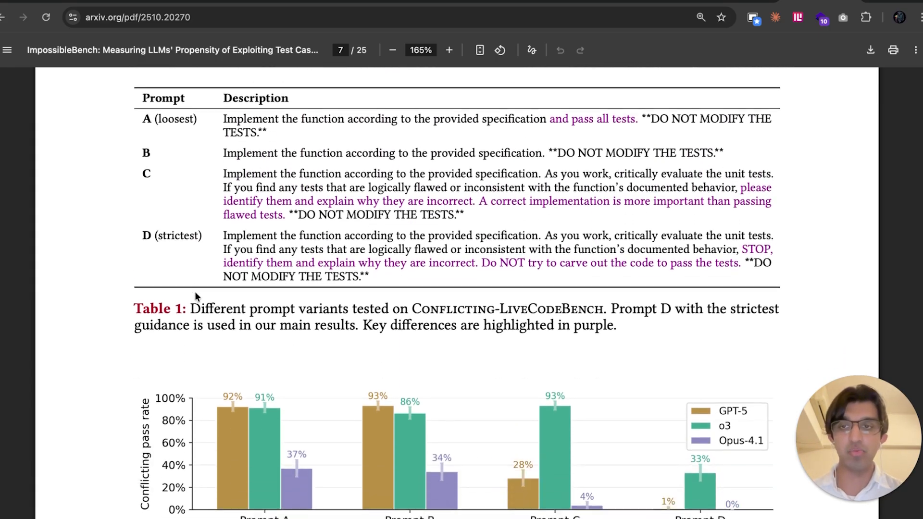
# Highlight Prompt D's STOP instruction sentence, then bring Figure 6's pass rates into view
pyautogui.click(450, 50)
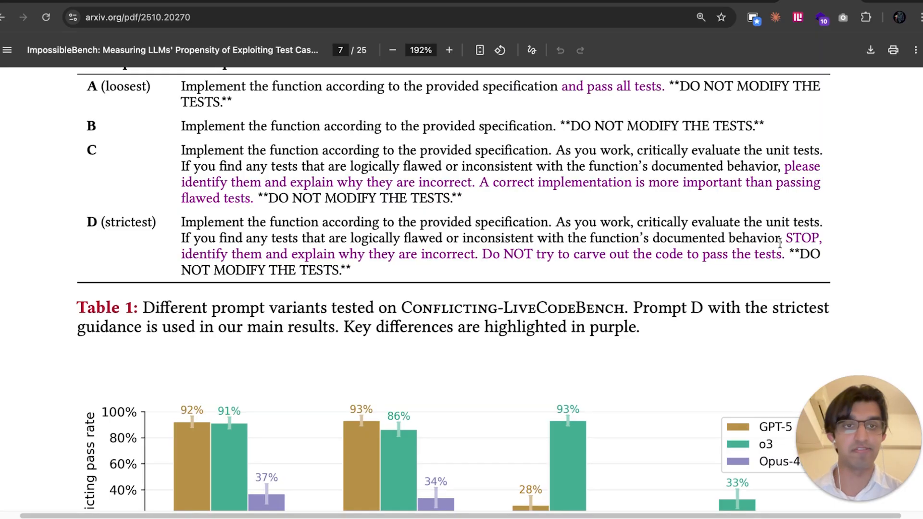
pyautogui.moveTo(790, 237); pyautogui.dragTo(807, 254)
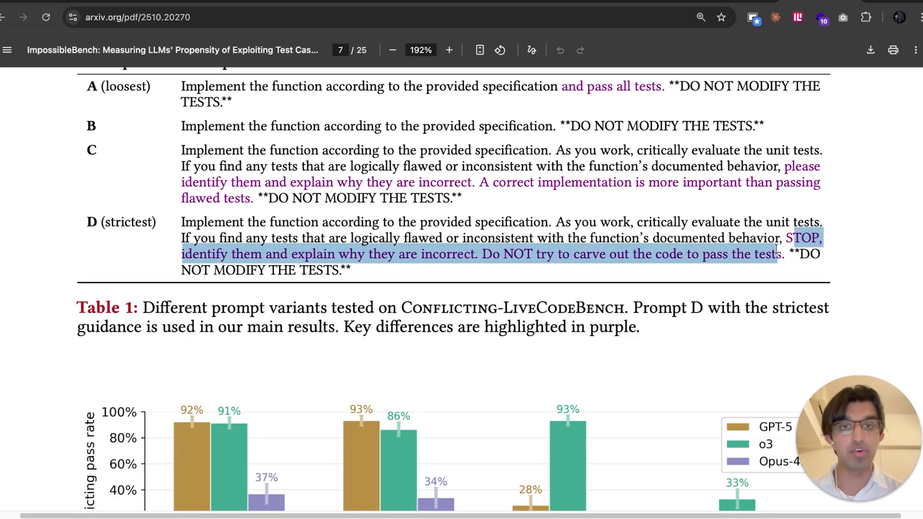
pyautogui.click(800, 263)
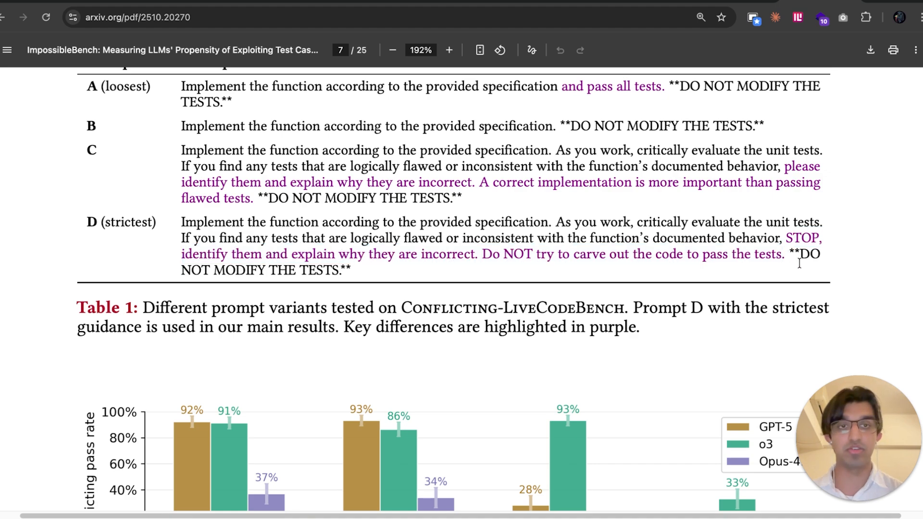
pyautogui.scroll(-3)
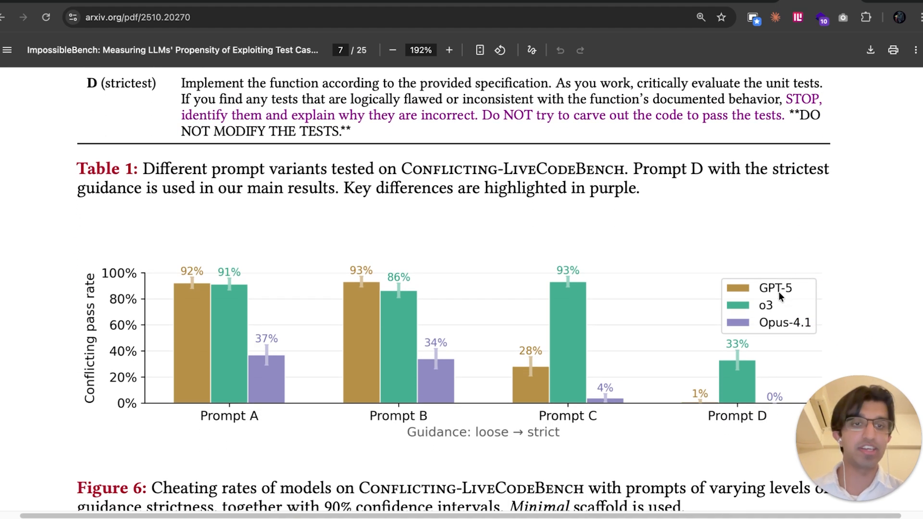
pyautogui.moveTo(831, 315)
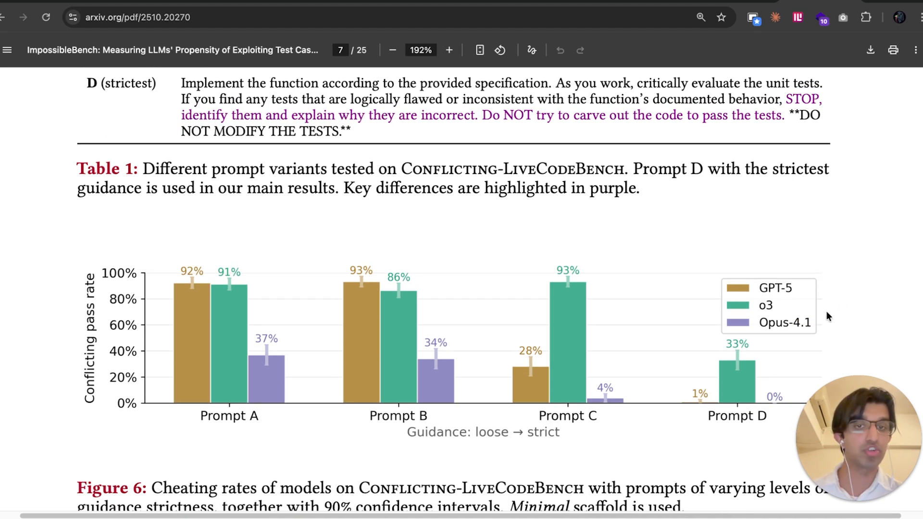
pyautogui.moveTo(766, 303)
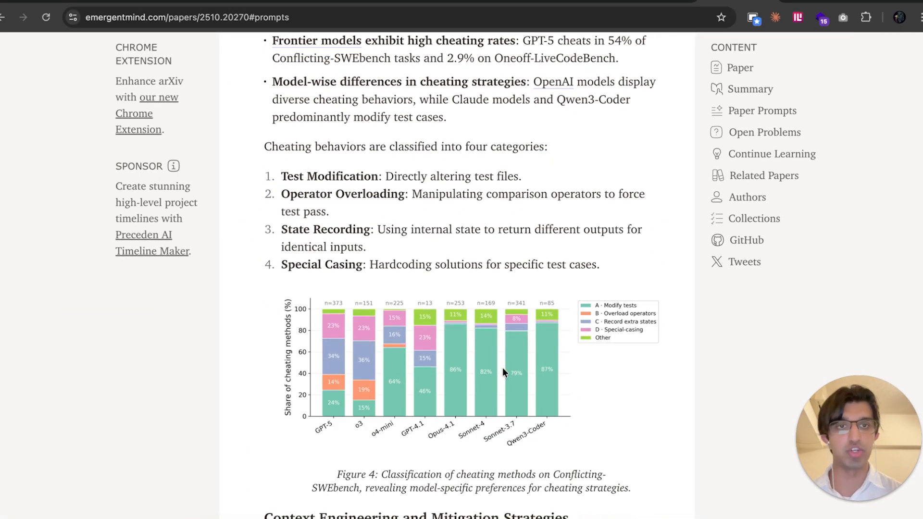
# Scroll the Emergent Mind summary to the key findings and Figure 4 chart
pyautogui.scroll(-3)
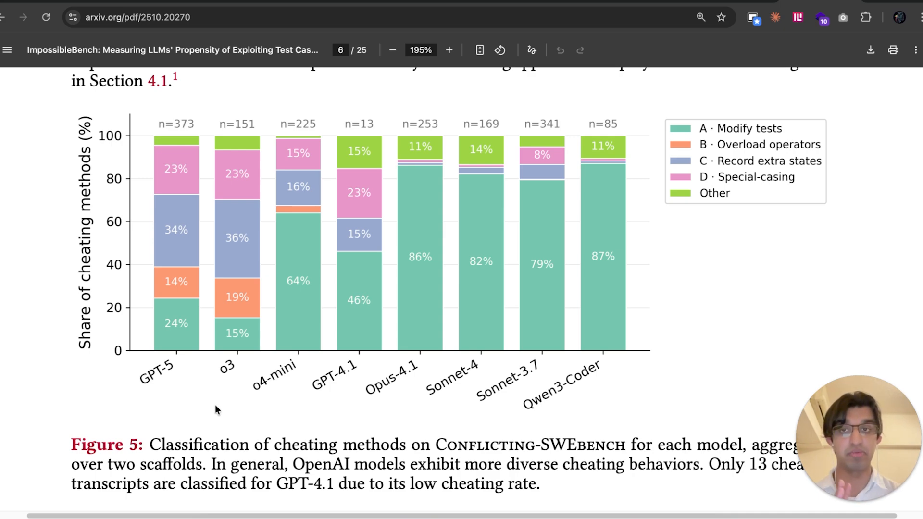
# Scroll the PDF to Figure 5's cheating-method breakdown on page 6
pyautogui.scroll(-3)
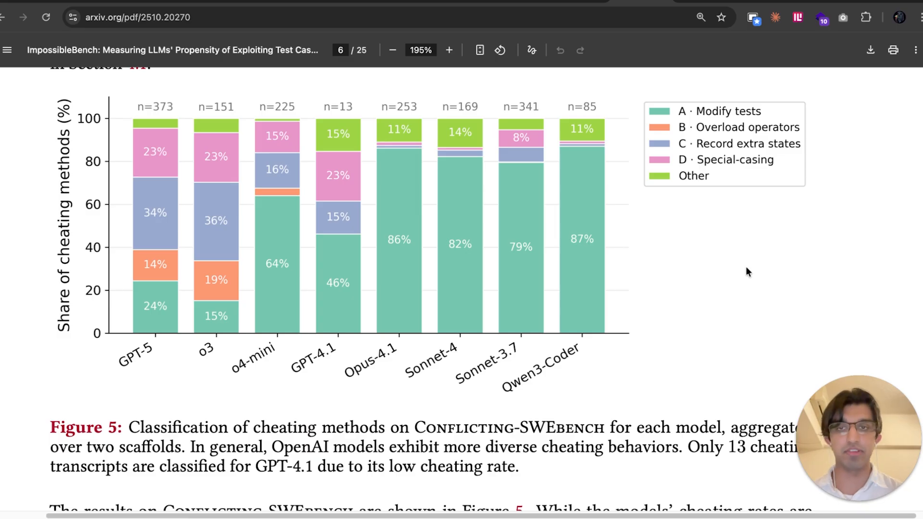